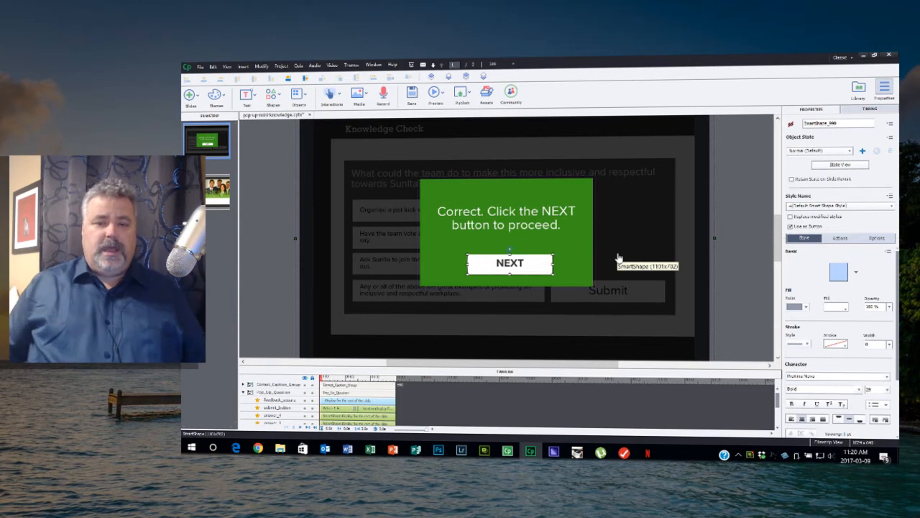
mouse_move(730, 216)
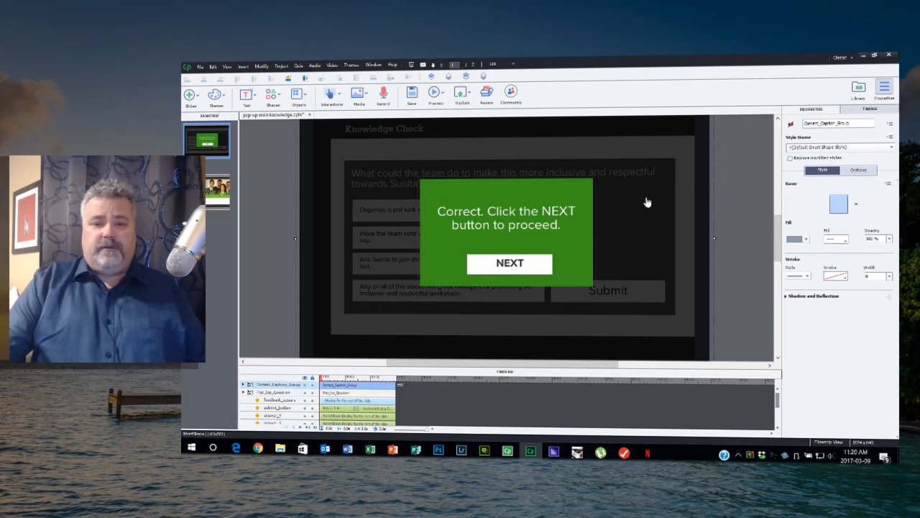
mouse_move(656, 198)
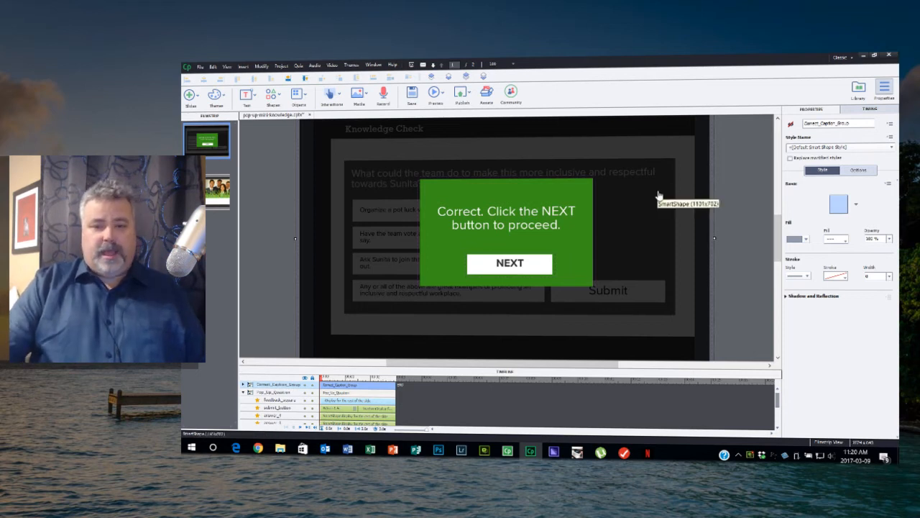
mouse_move(725, 229)
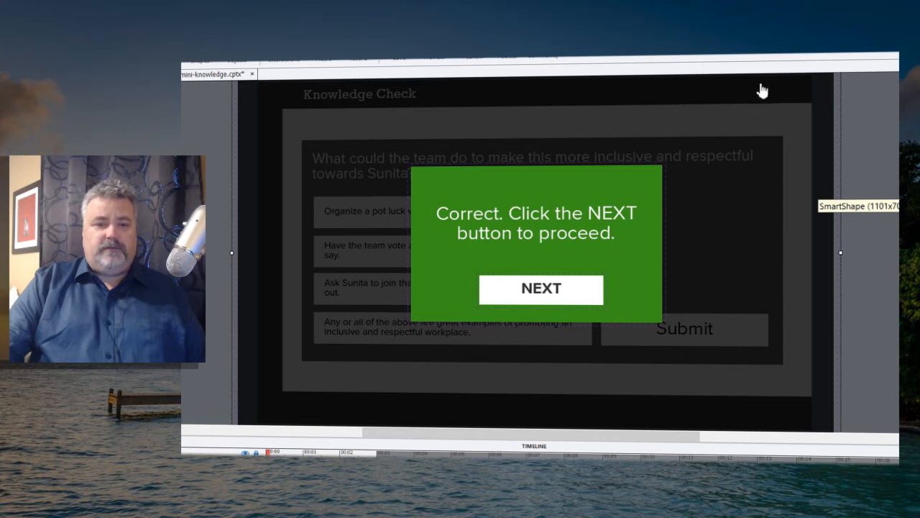
mouse_move(587, 400)
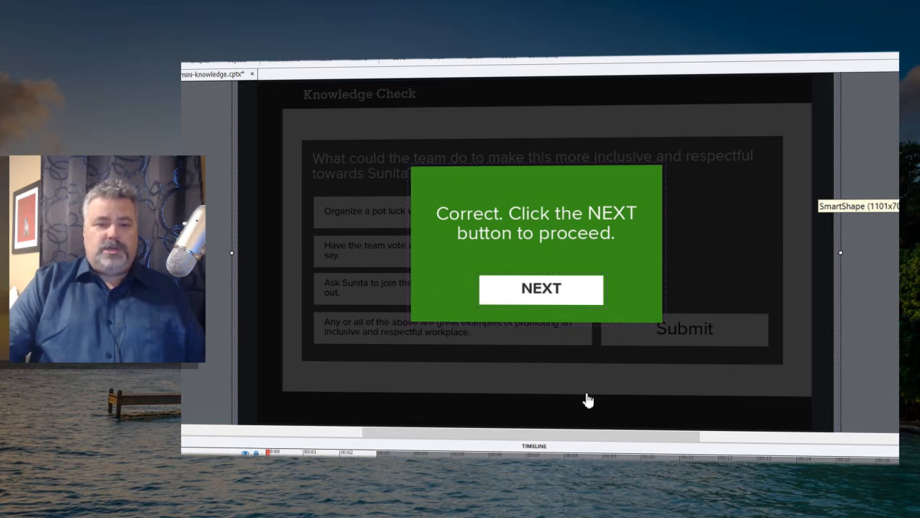
mouse_move(582, 229)
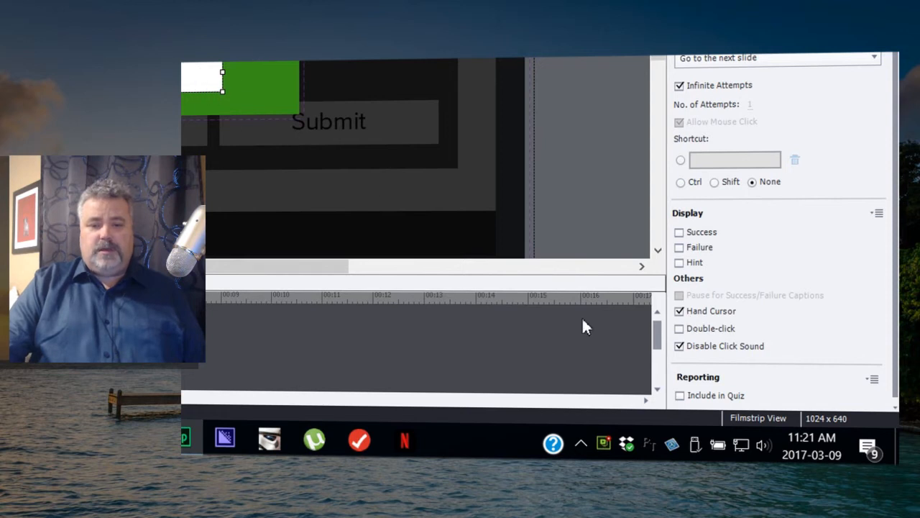
mouse_move(762, 320)
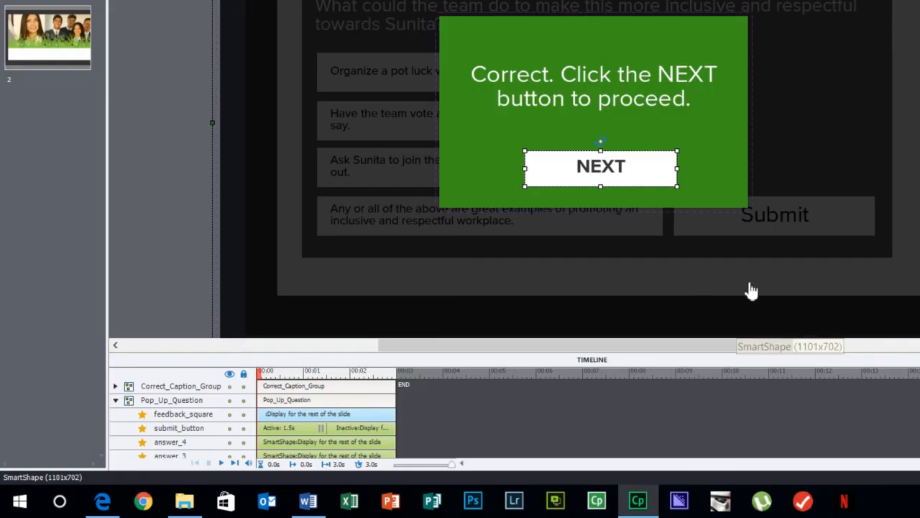
mouse_move(816, 115)
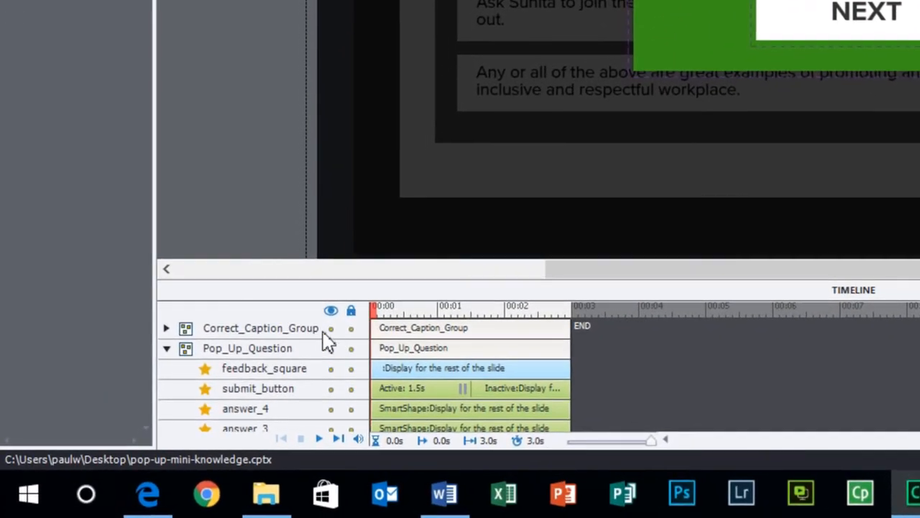
mouse_move(331, 309)
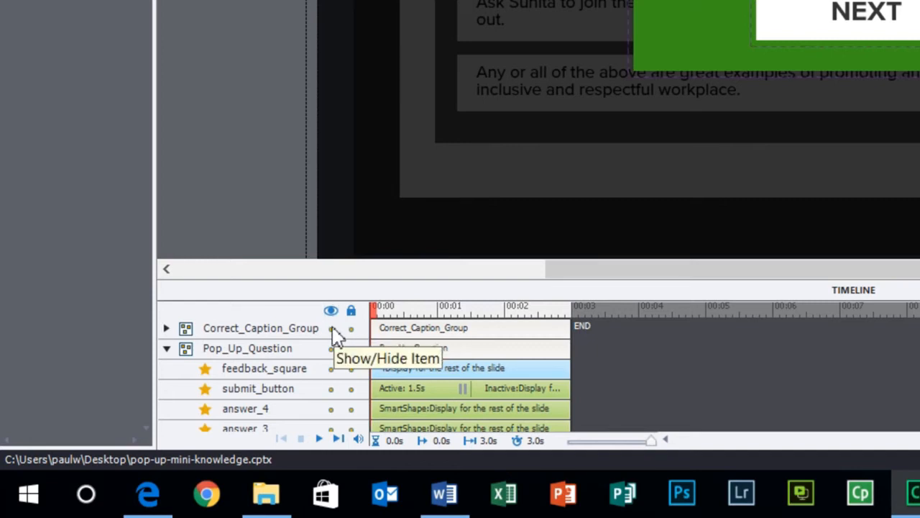
mouse_move(333, 341)
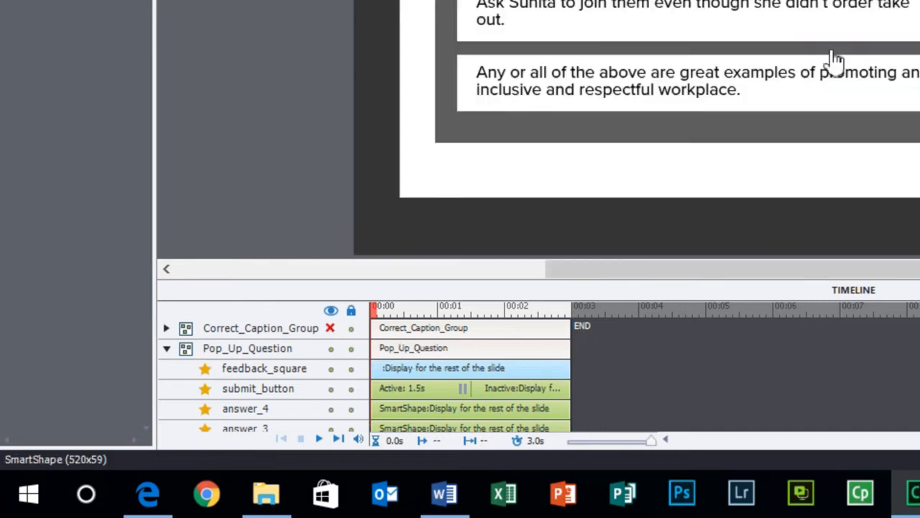
mouse_move(834, 61)
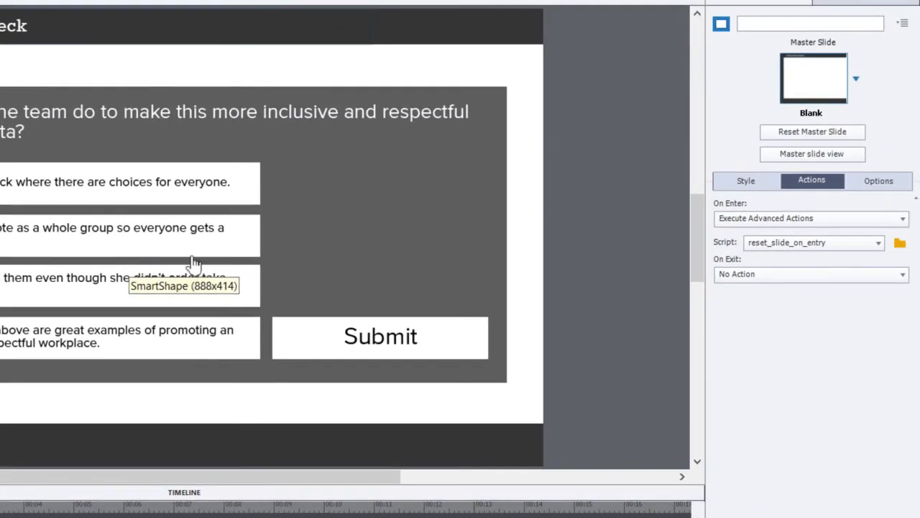
mouse_move(287, 231)
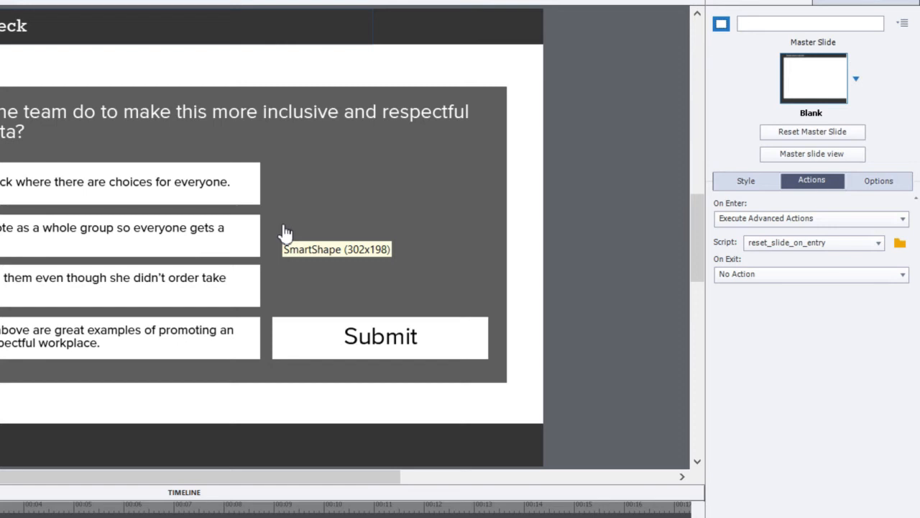
mouse_move(622, 237)
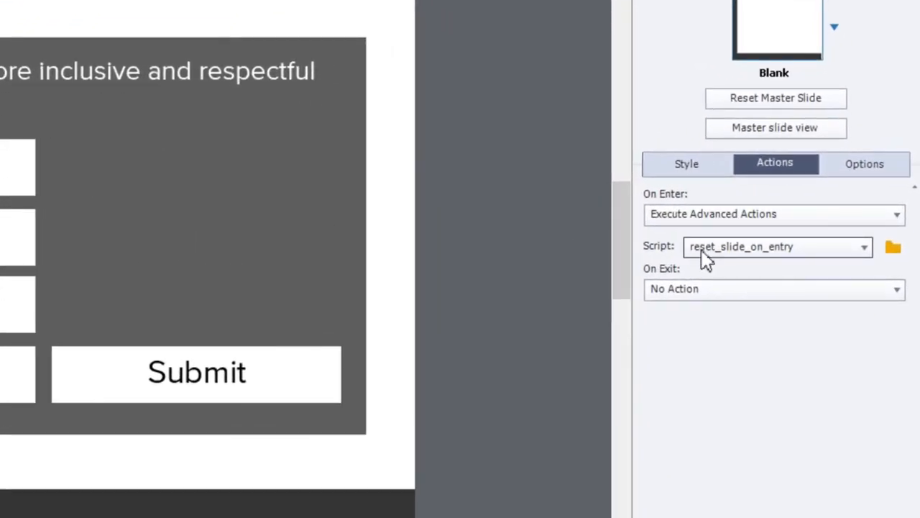
mouse_move(856, 262)
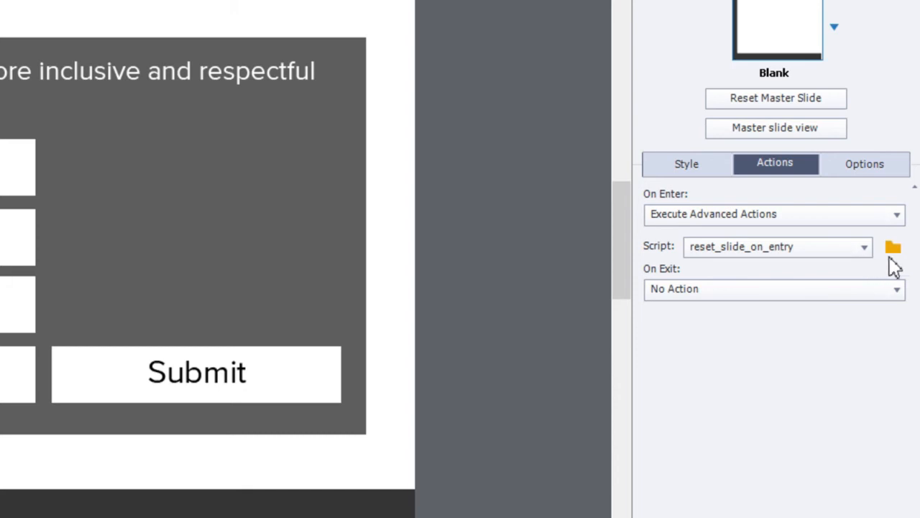
Open reset_slide_on_entry in Advanced Actions to review its answer resets, caption hide and variable zeroing
click(893, 247)
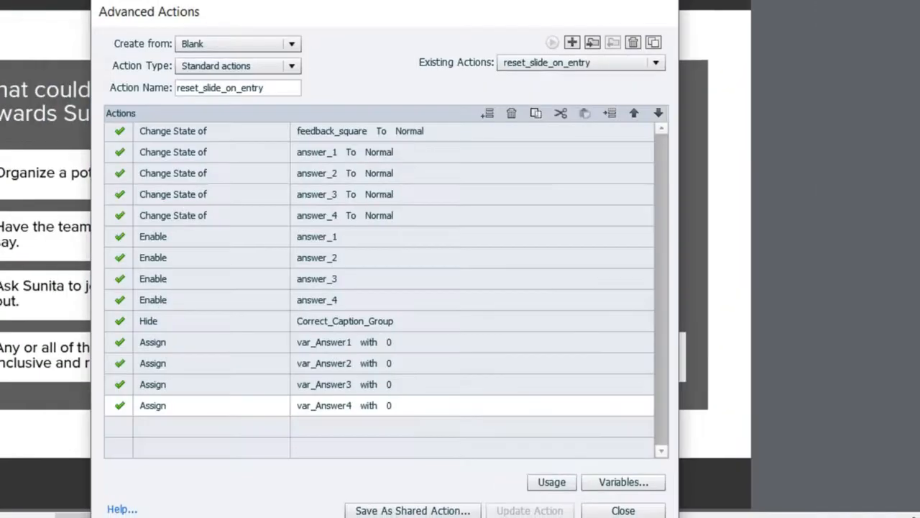
drag(149, 12, 301, 22)
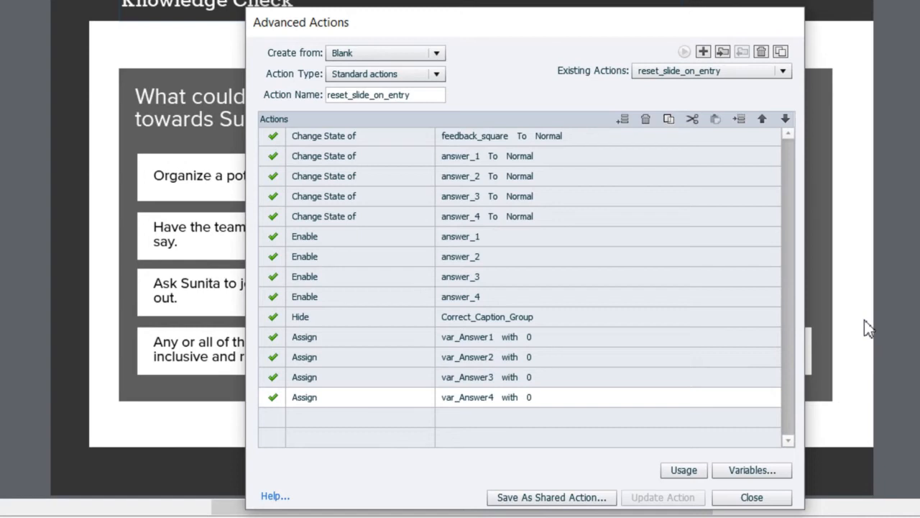
mouse_move(683, 187)
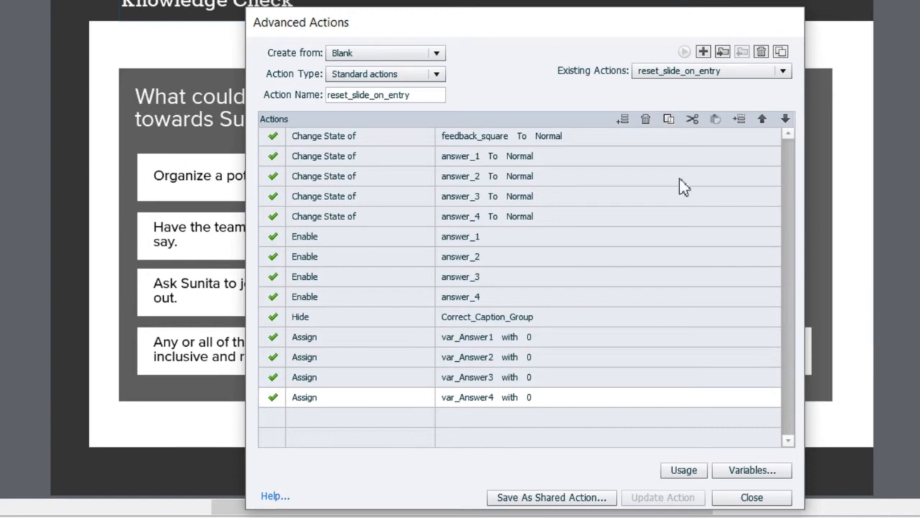
mouse_move(367, 138)
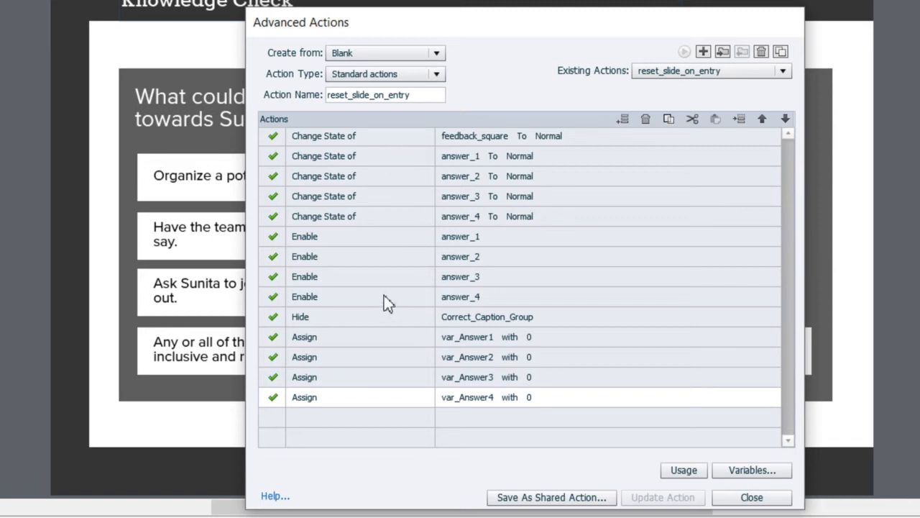
mouse_move(323, 428)
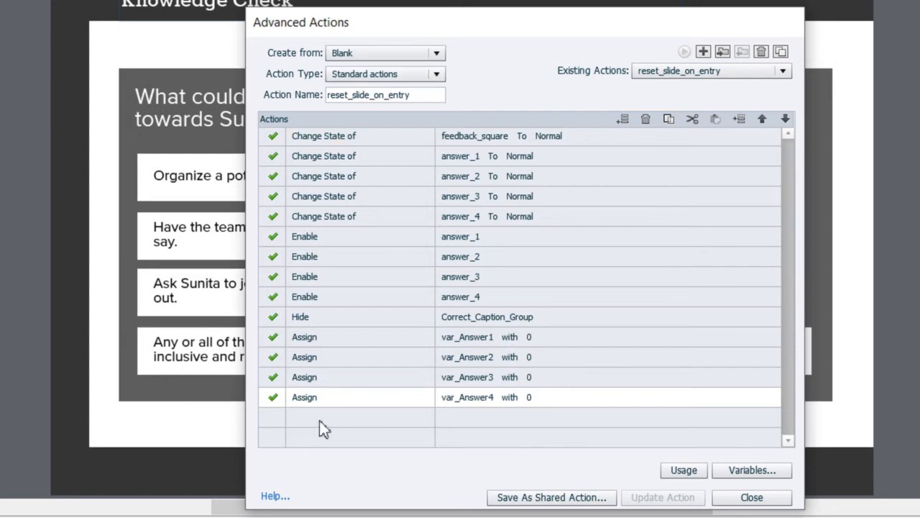
mouse_move(540, 302)
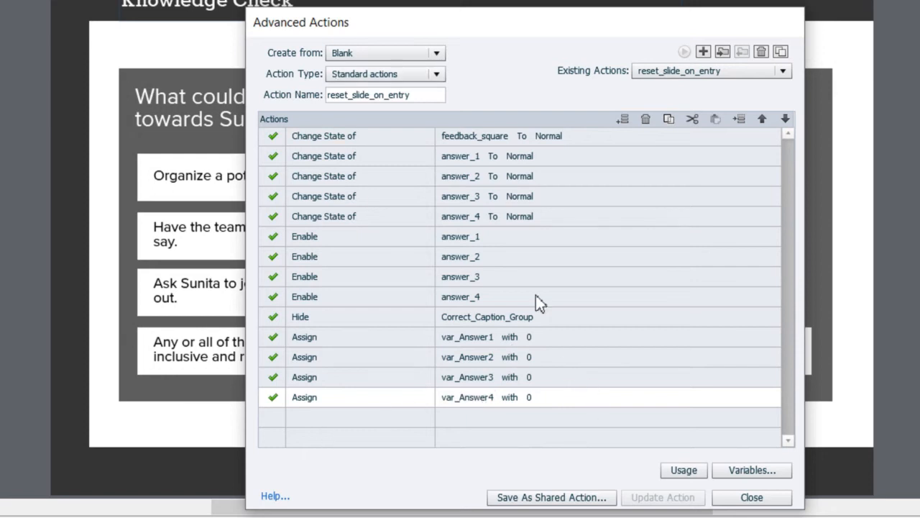
mouse_move(369, 136)
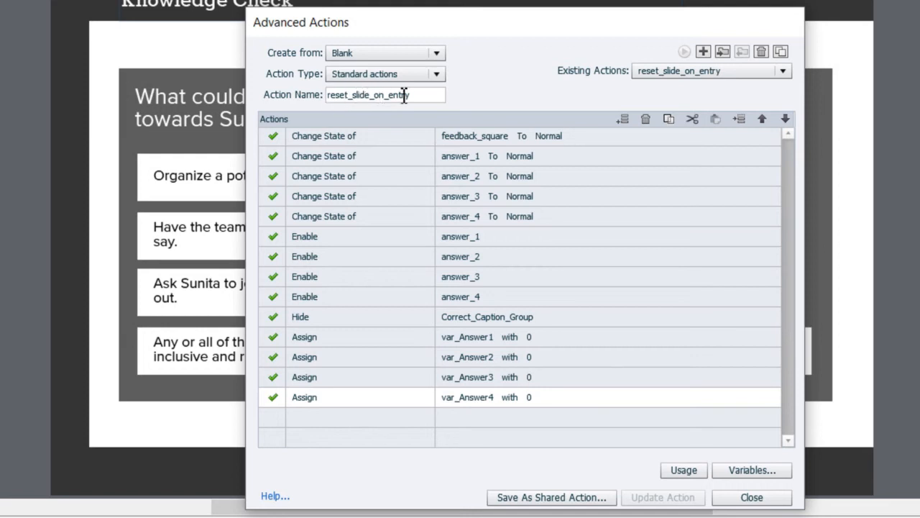
mouse_move(402, 150)
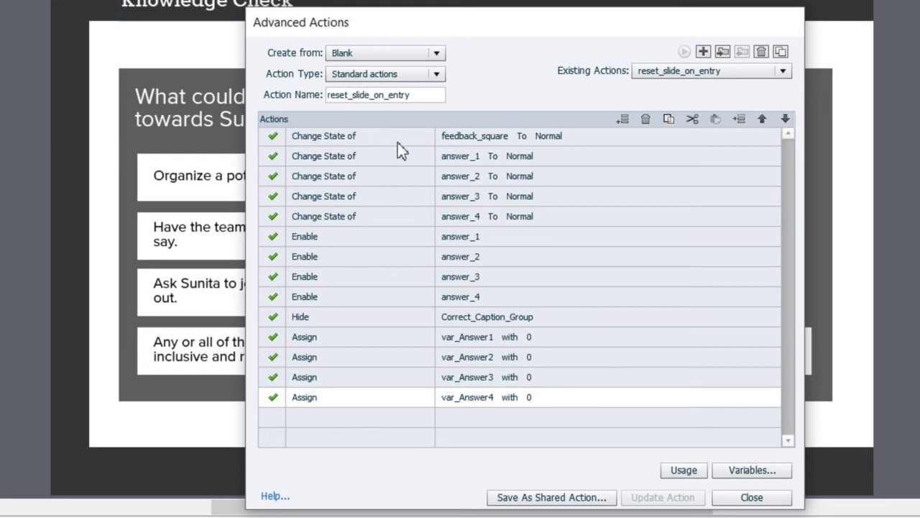
mouse_move(352, 151)
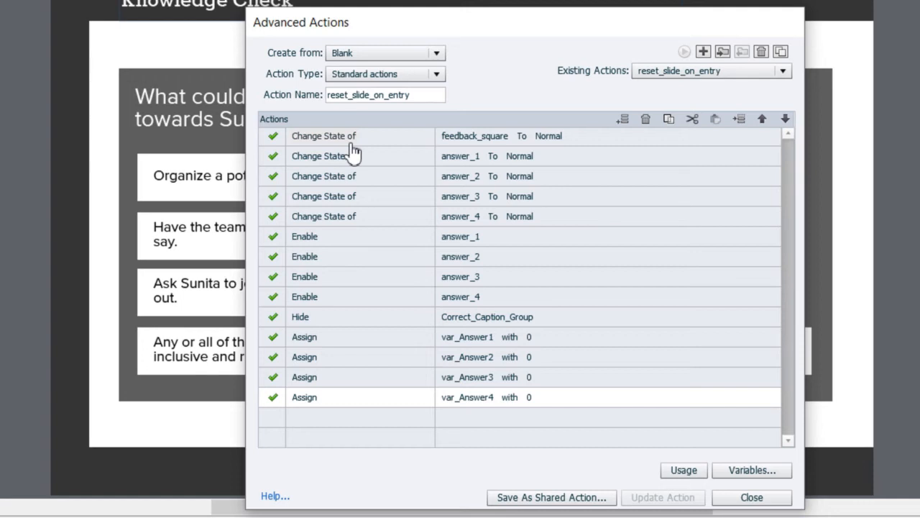
mouse_move(439, 148)
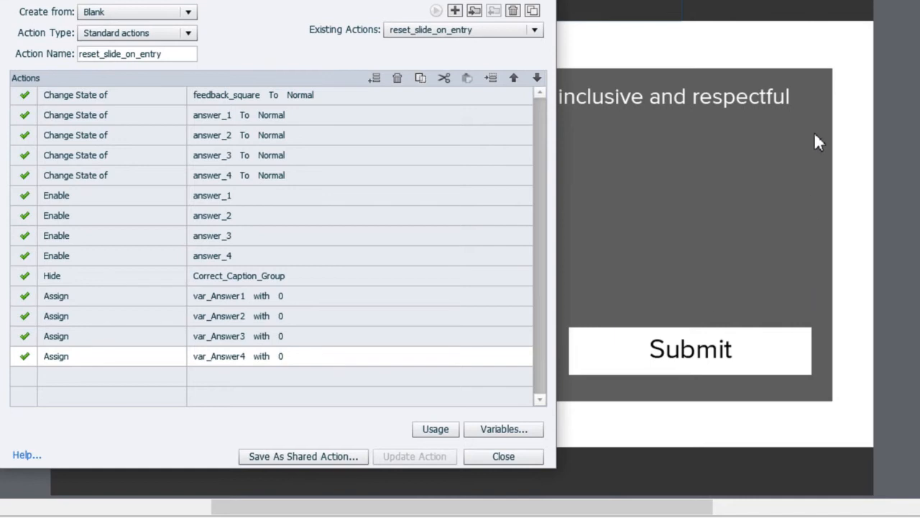
mouse_move(683, 209)
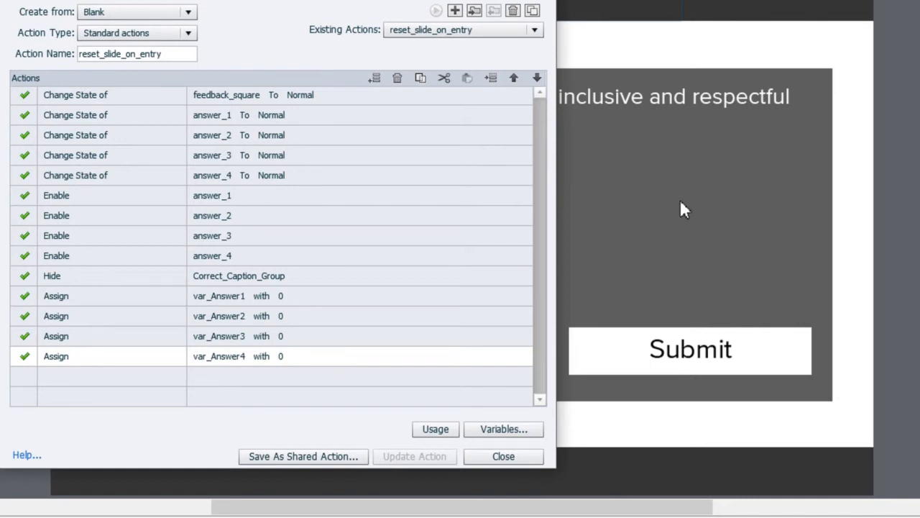
mouse_move(679, 231)
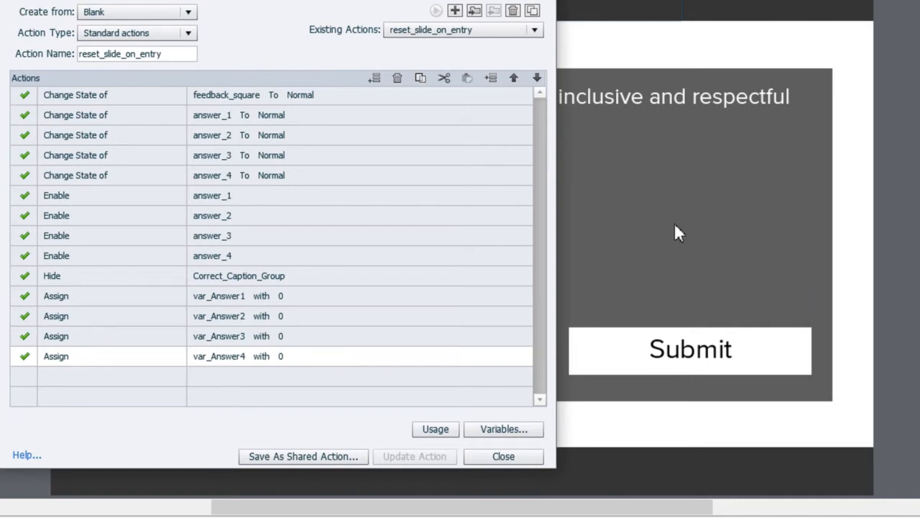
mouse_move(715, 237)
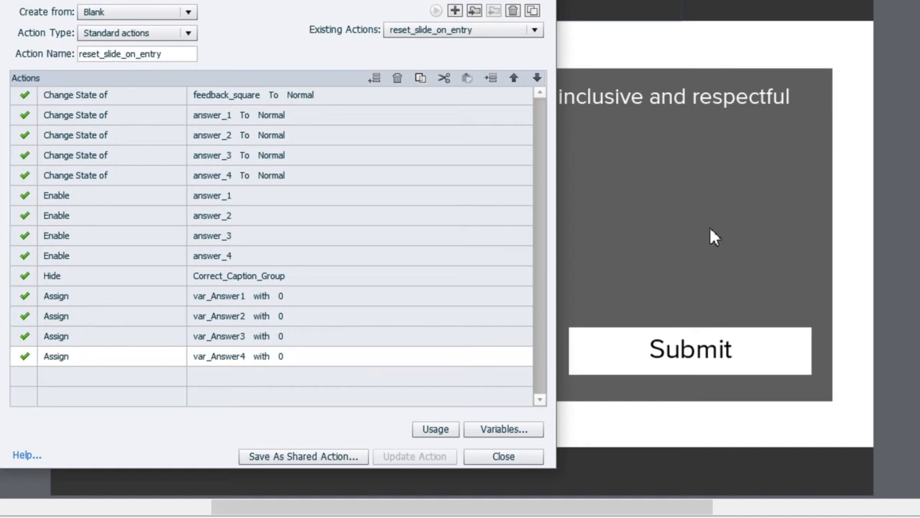
mouse_move(394, 98)
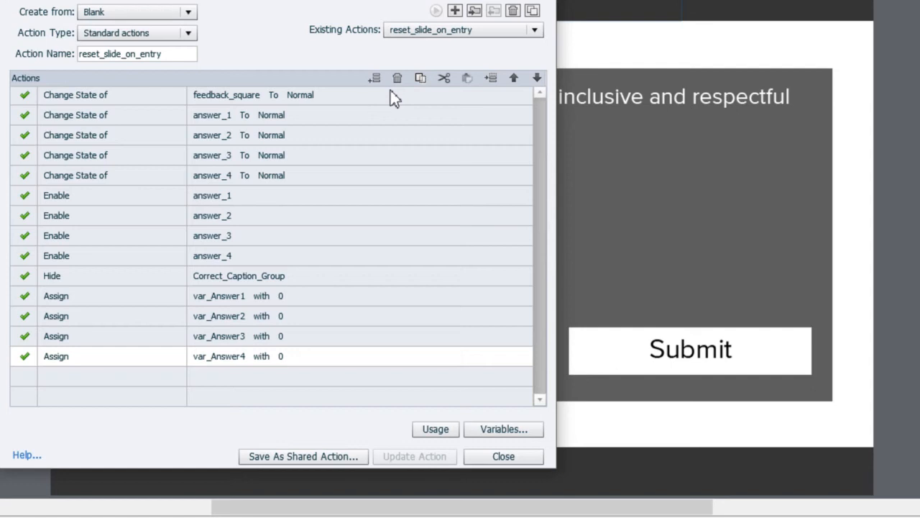
mouse_move(615, 158)
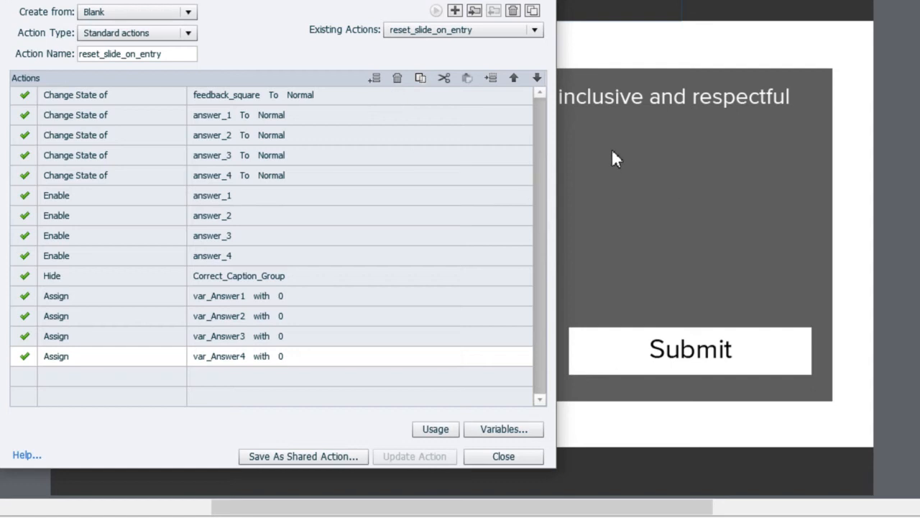
mouse_move(28, 112)
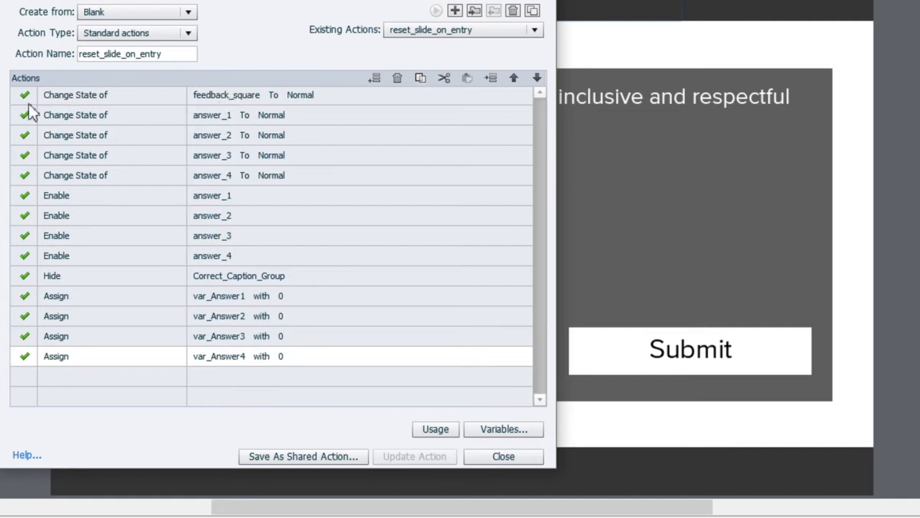
mouse_move(368, 128)
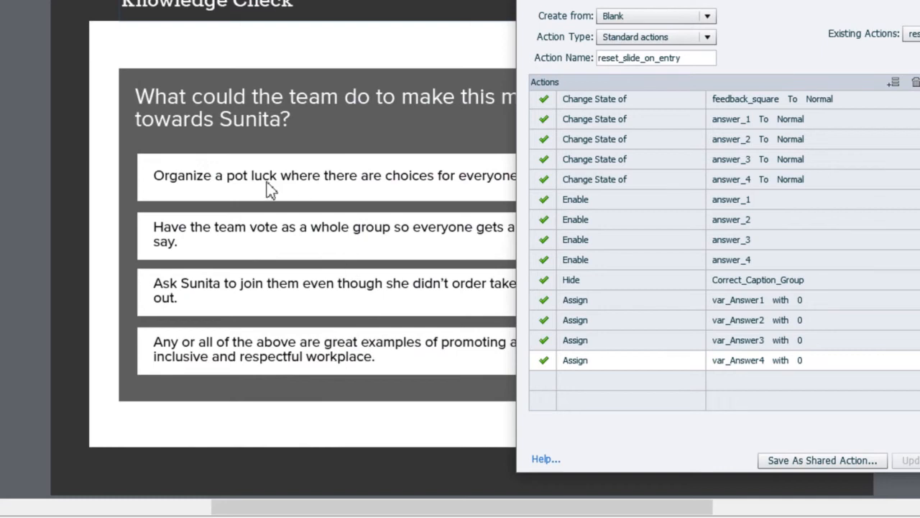
mouse_move(595, 279)
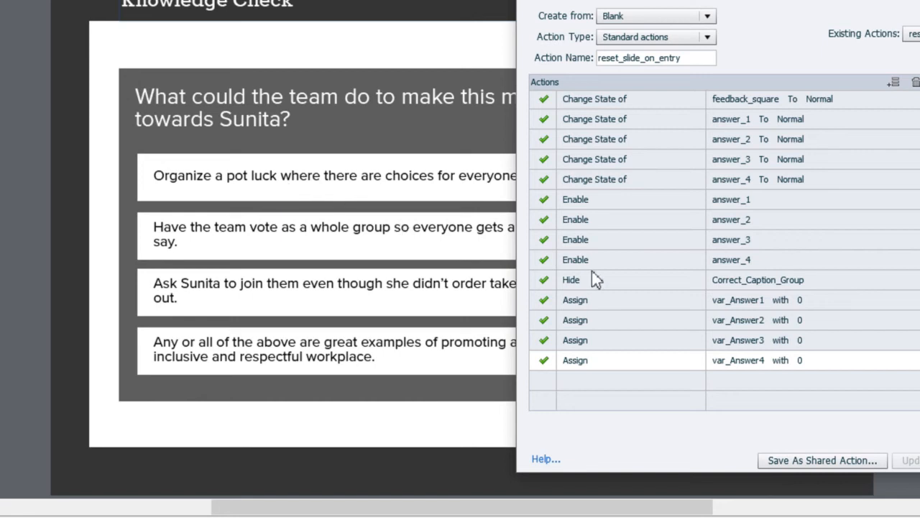
mouse_move(683, 205)
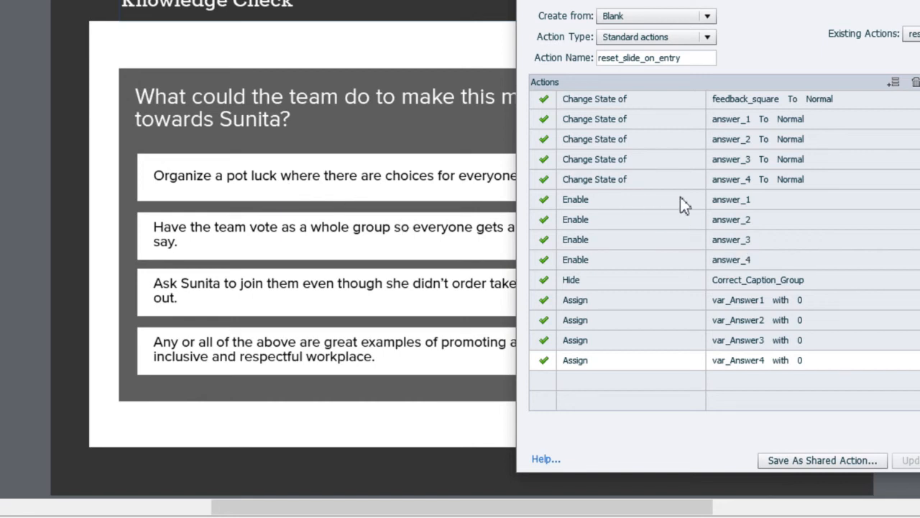
mouse_move(401, 309)
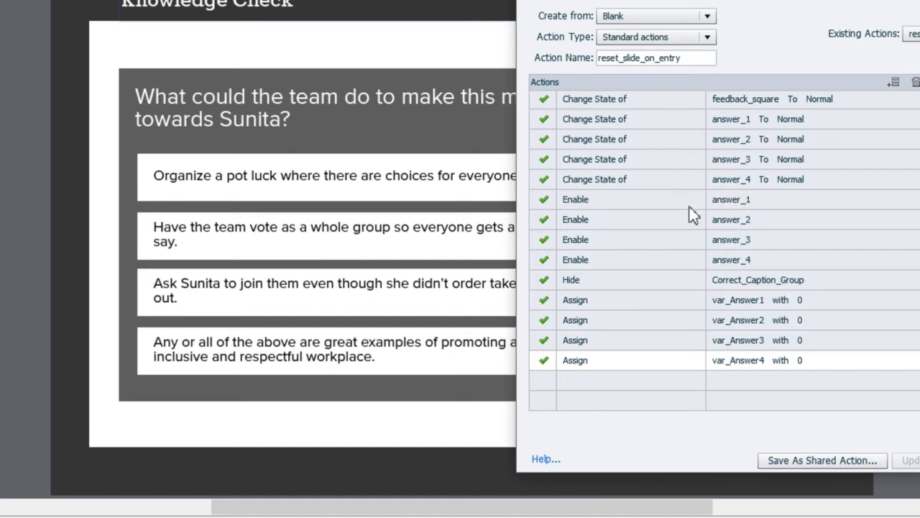
mouse_move(427, 376)
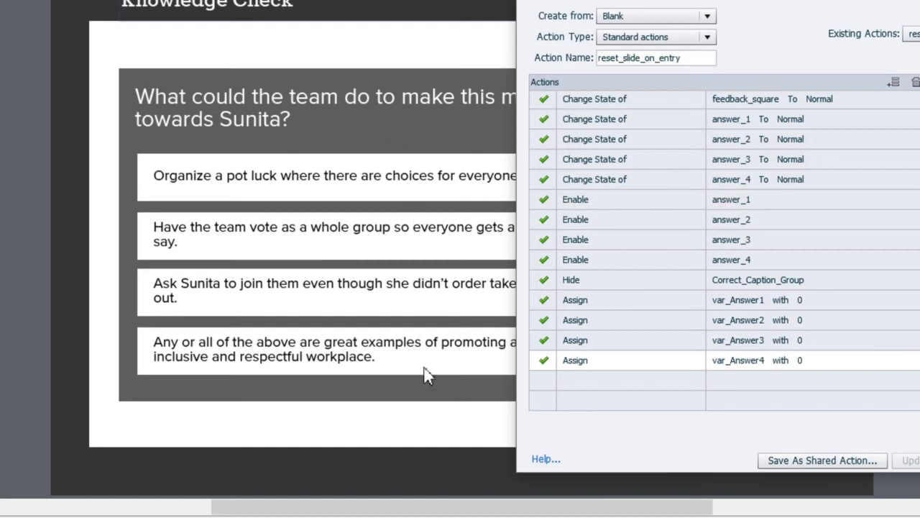
mouse_move(378, 315)
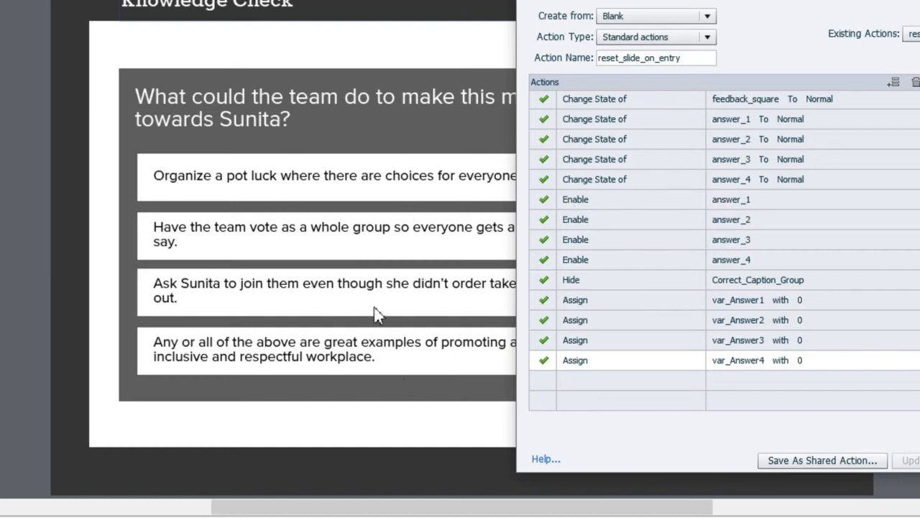
mouse_move(264, 48)
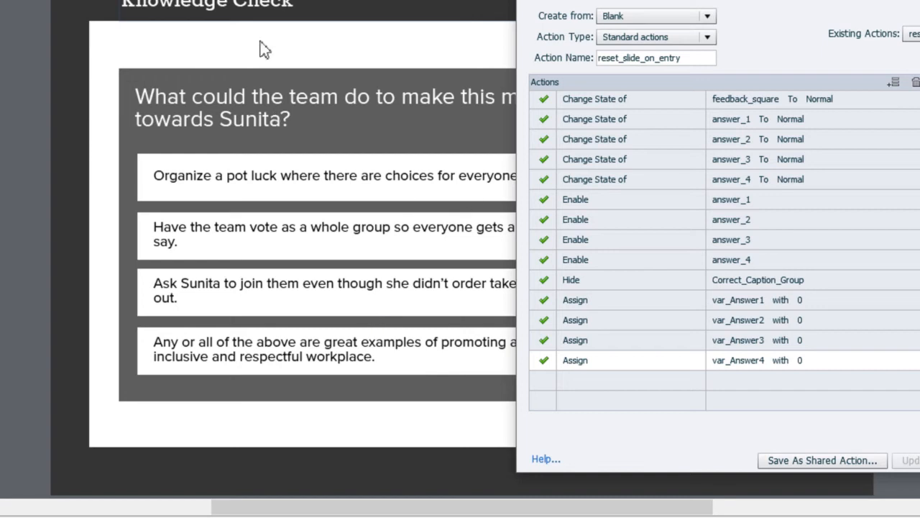
mouse_move(910, 266)
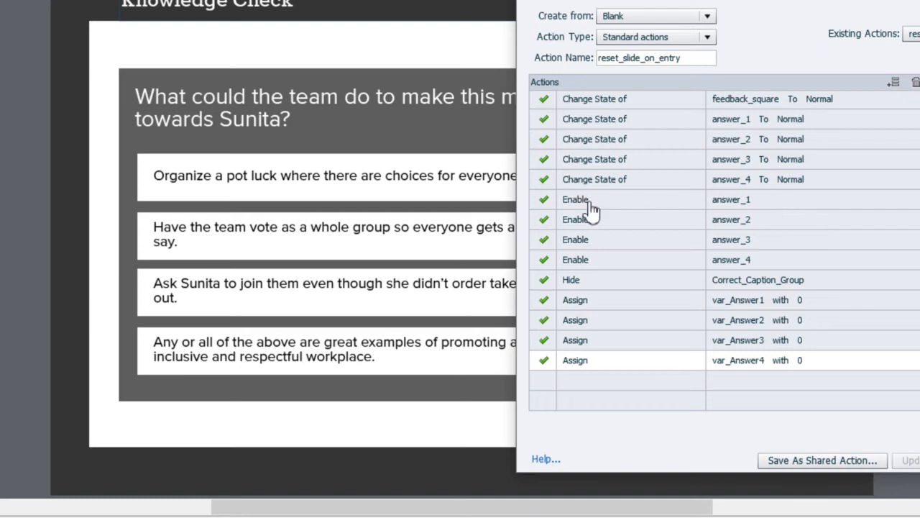
mouse_move(596, 219)
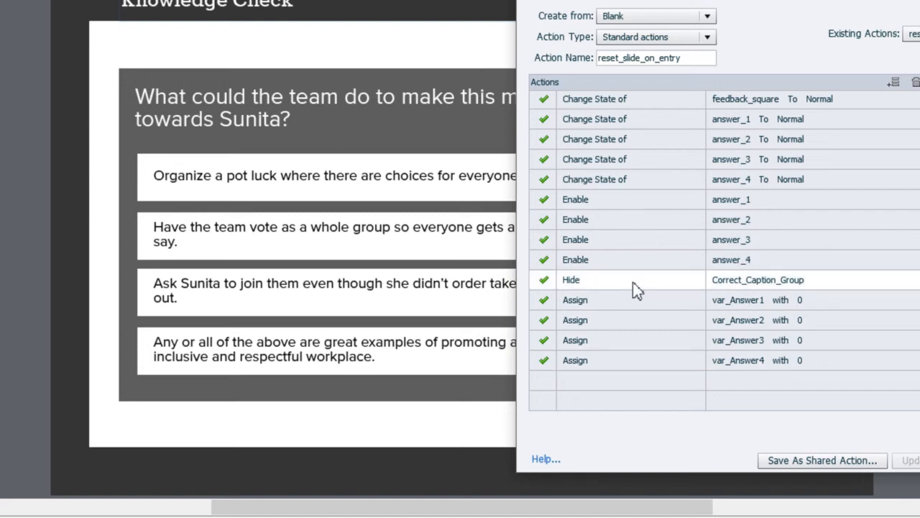
mouse_move(826, 287)
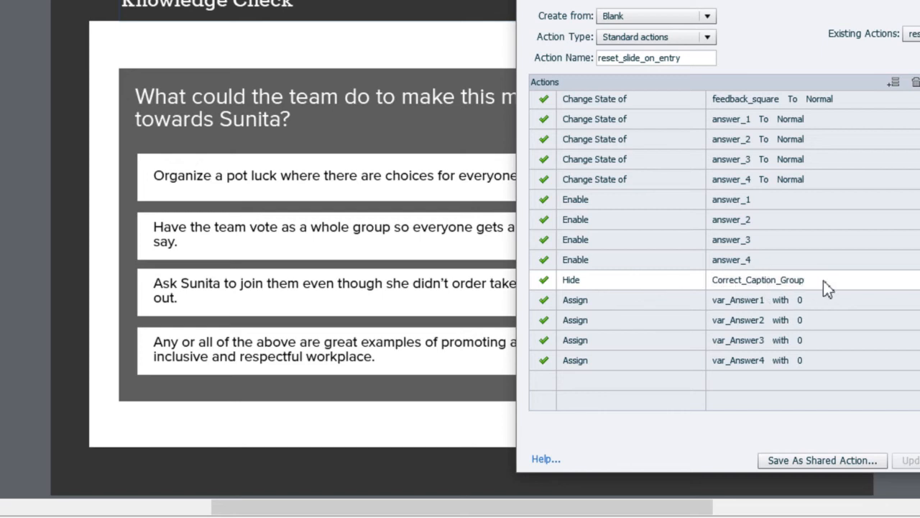
mouse_move(466, 295)
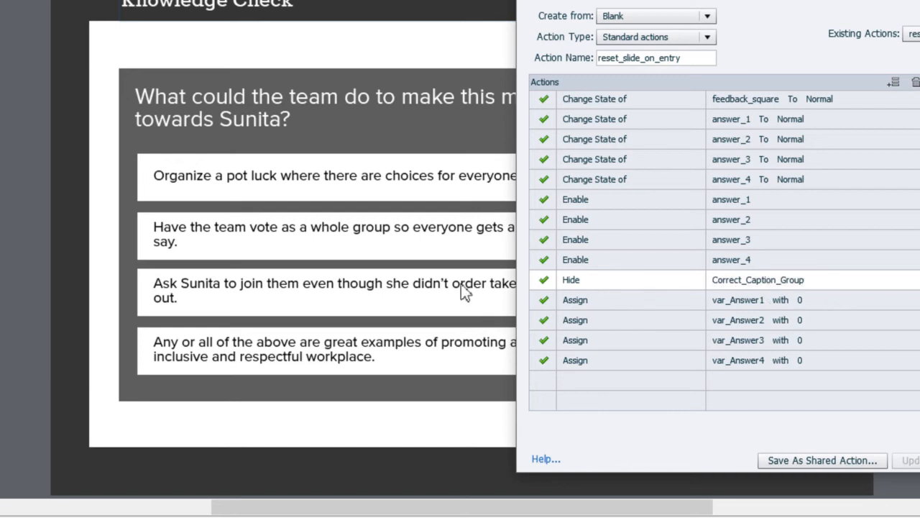
mouse_move(428, 96)
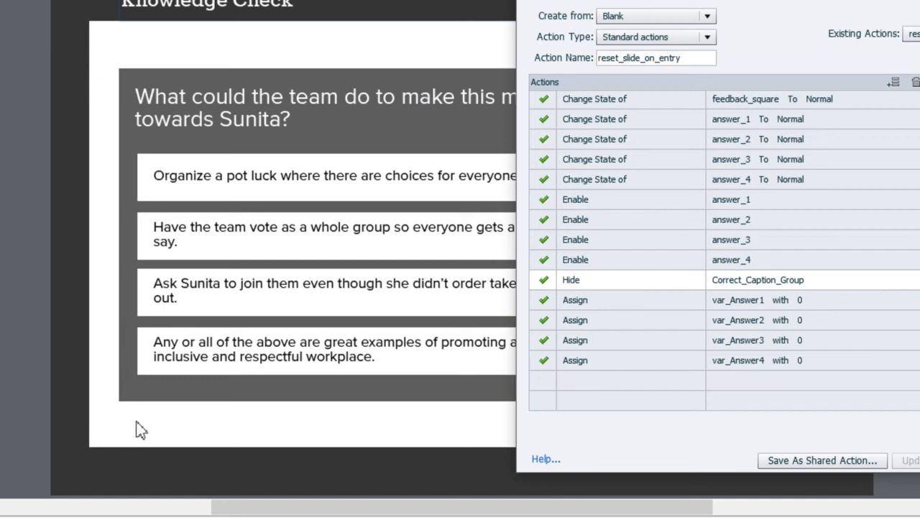
mouse_move(640, 399)
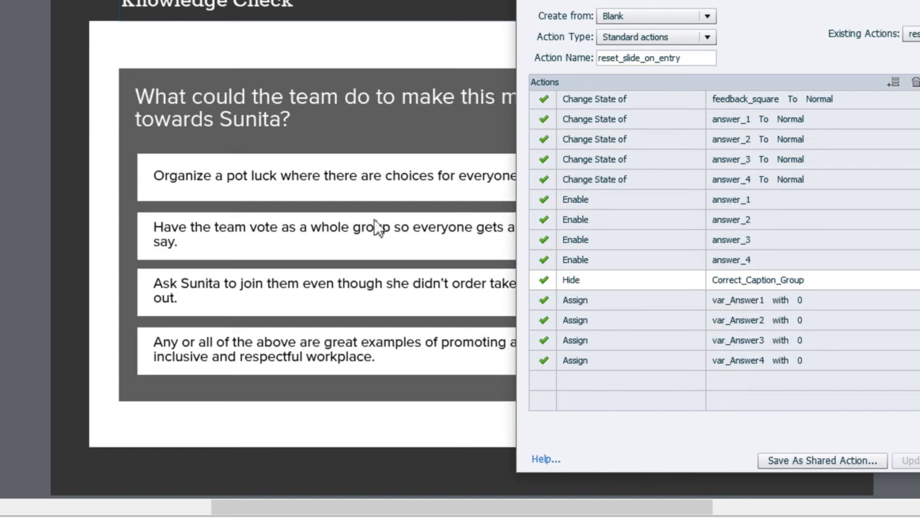
mouse_move(372, 380)
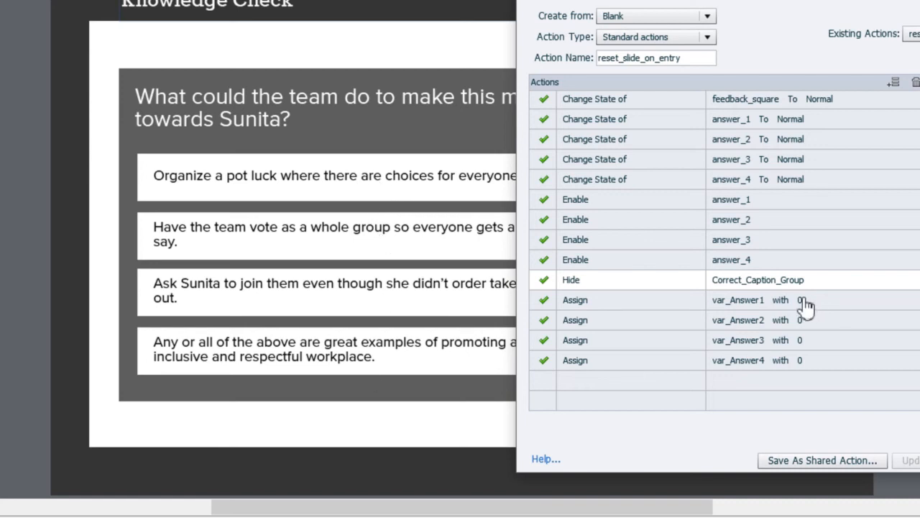
mouse_move(485, 277)
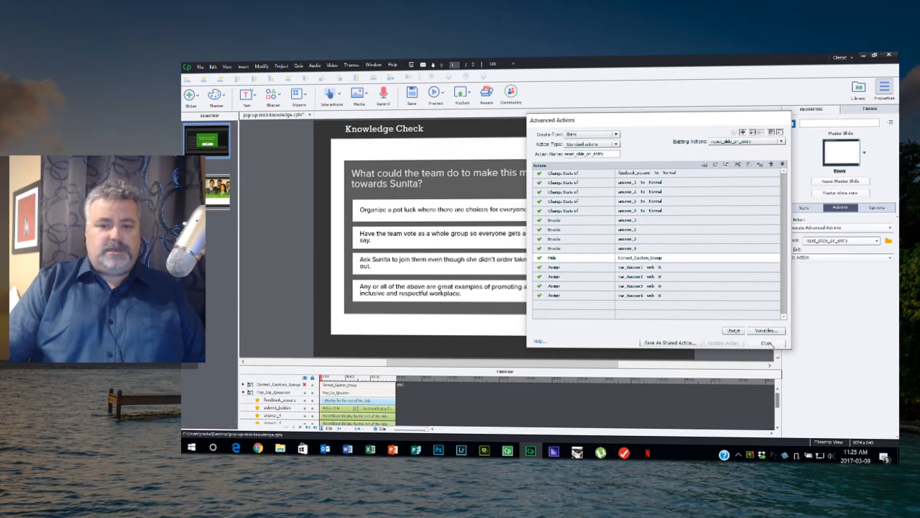
Close the reset action editor and select answer_1 to view its On Success Action1 script
click(767, 343)
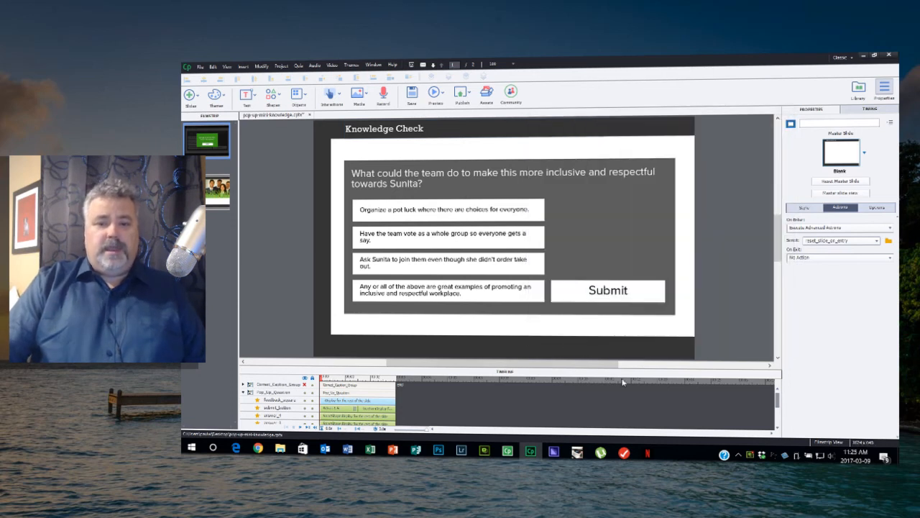
click(494, 221)
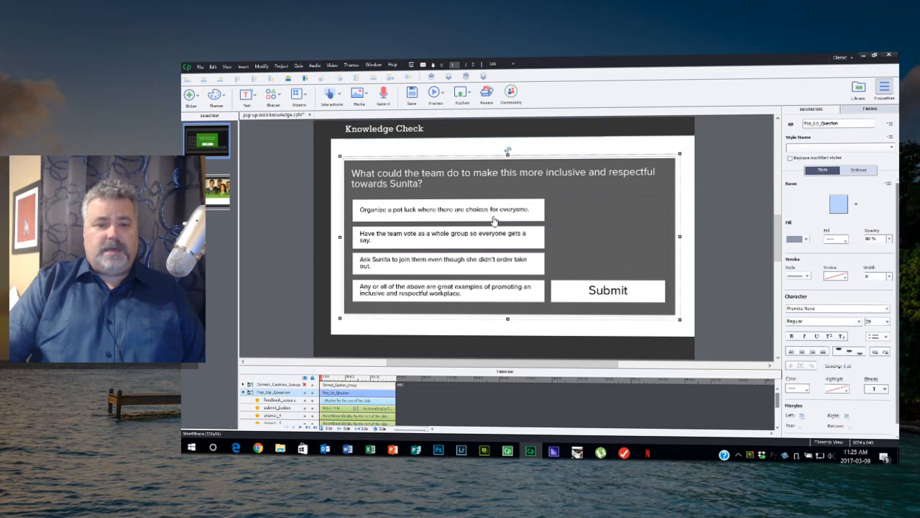
click(446, 209)
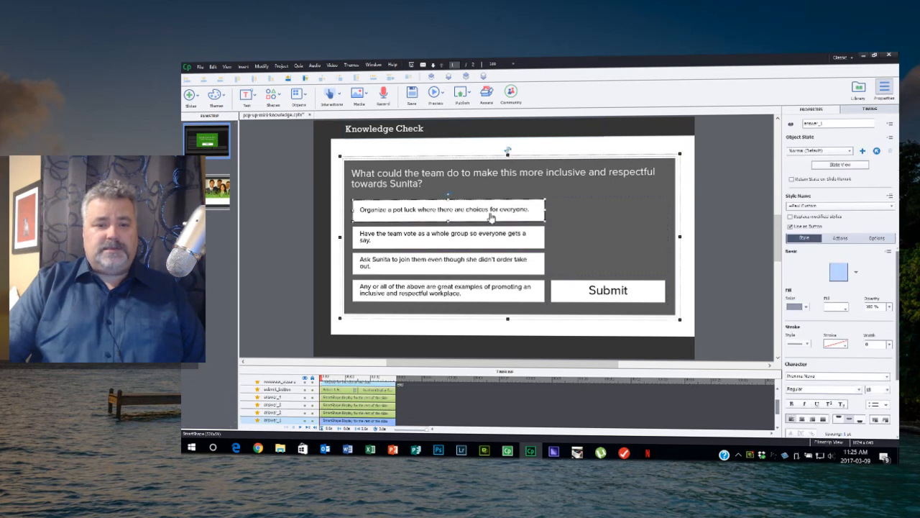
click(446, 264)
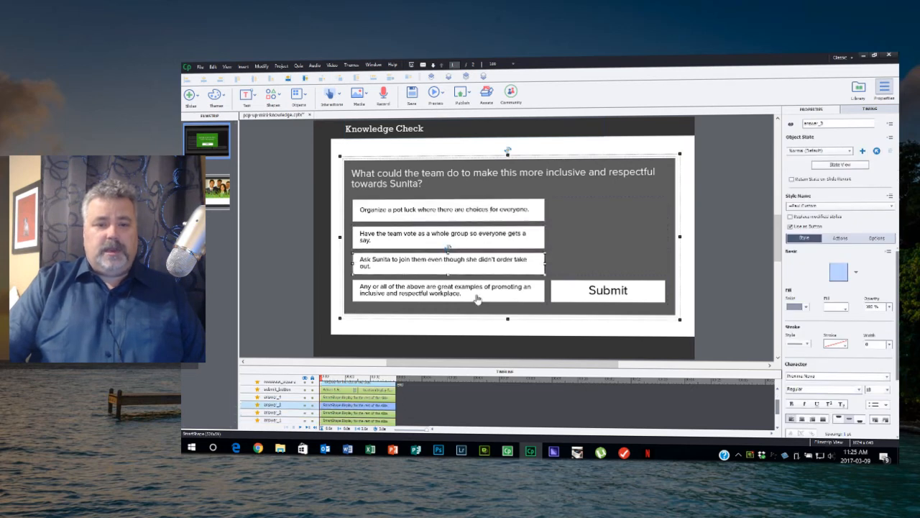
click(448, 209)
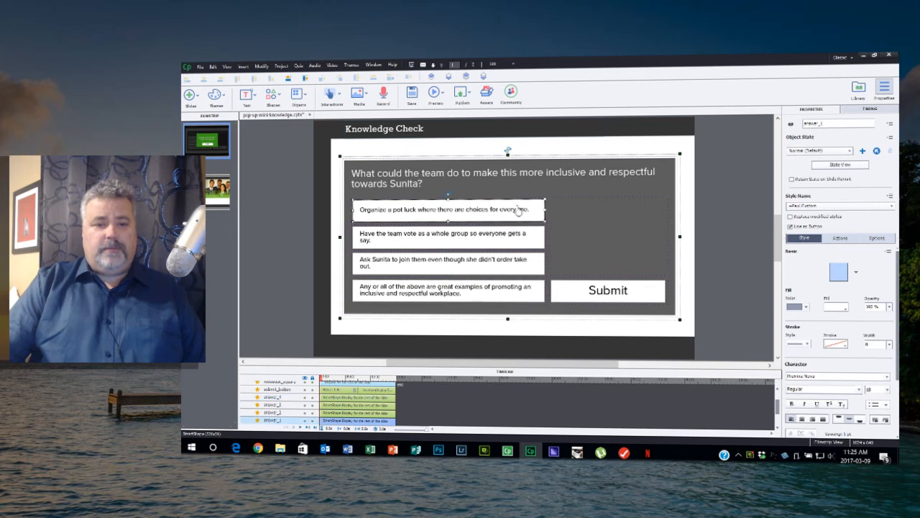
mouse_move(452, 217)
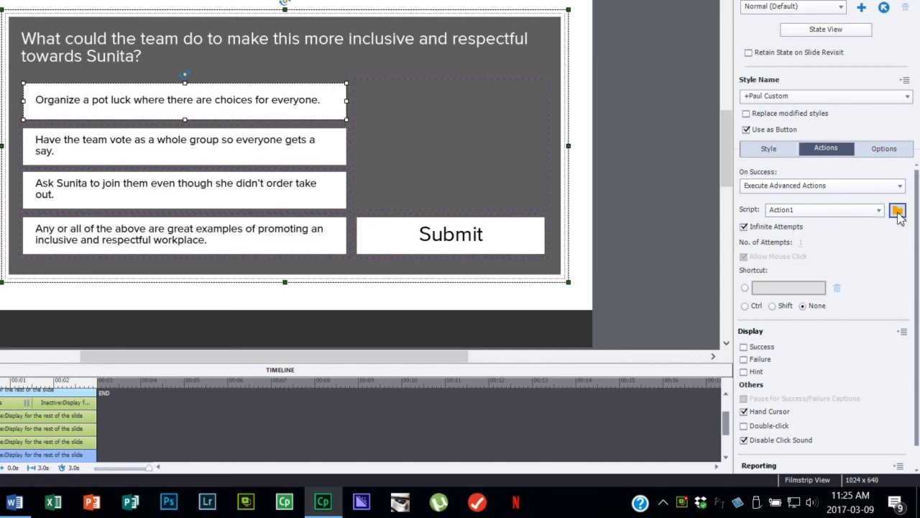
click(898, 209)
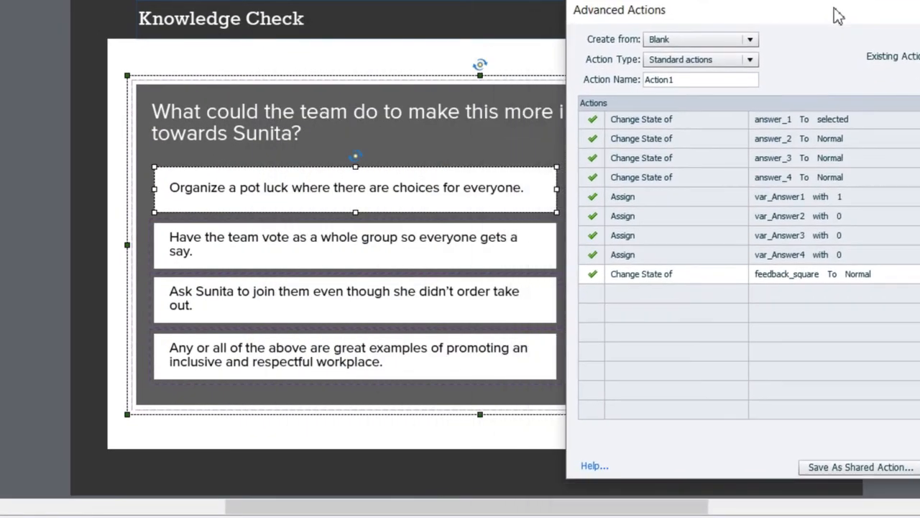
mouse_move(471, 203)
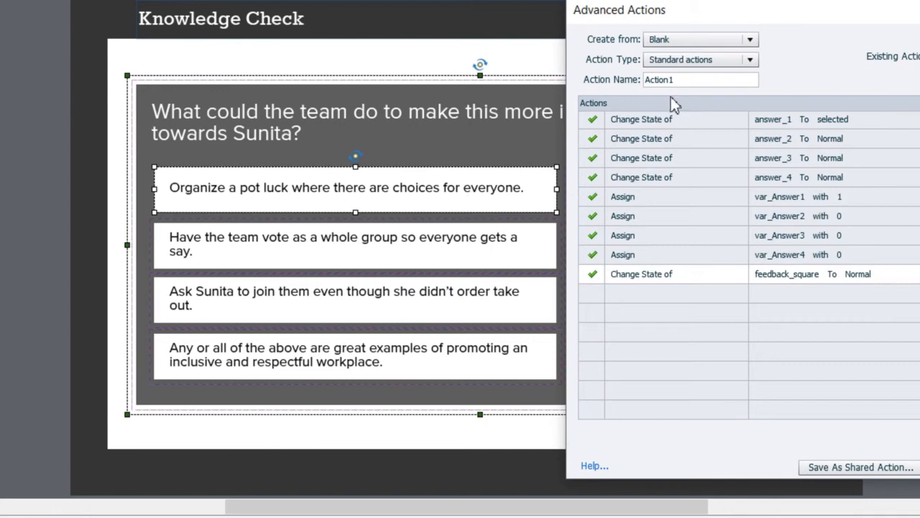
mouse_move(682, 120)
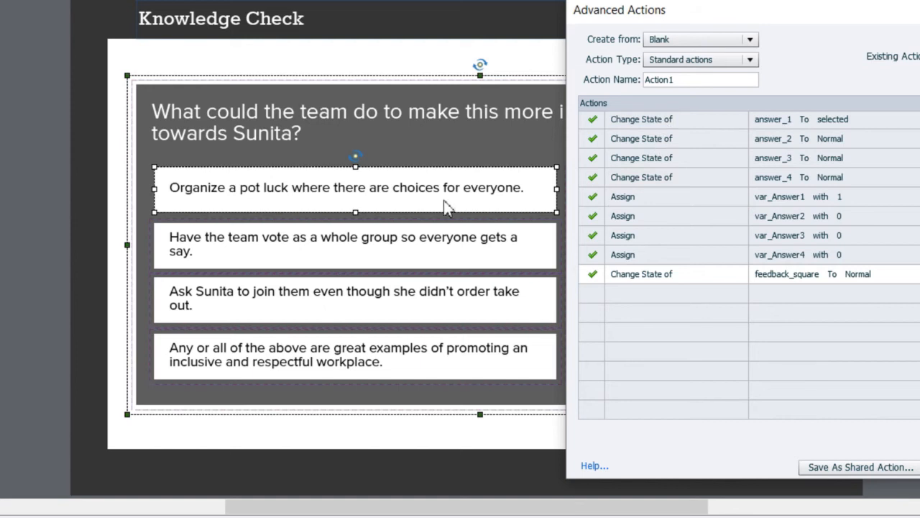
mouse_move(385, 198)
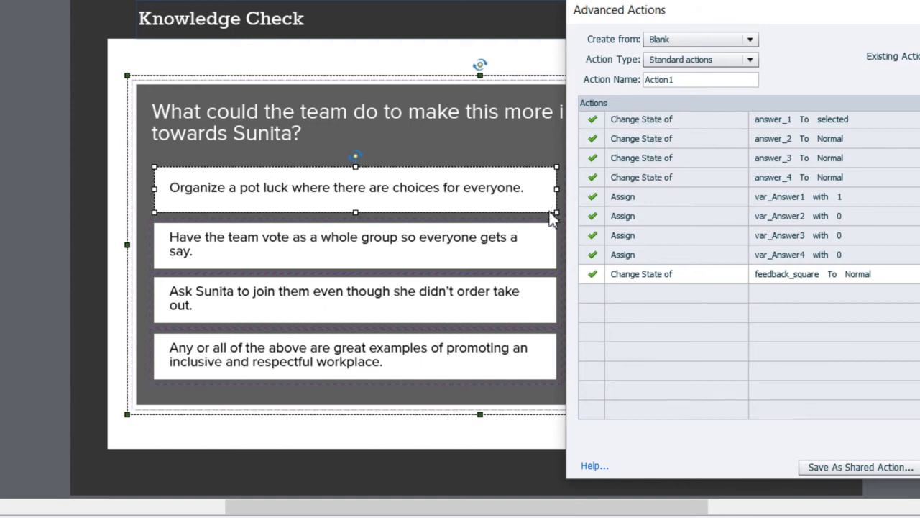
mouse_move(244, 212)
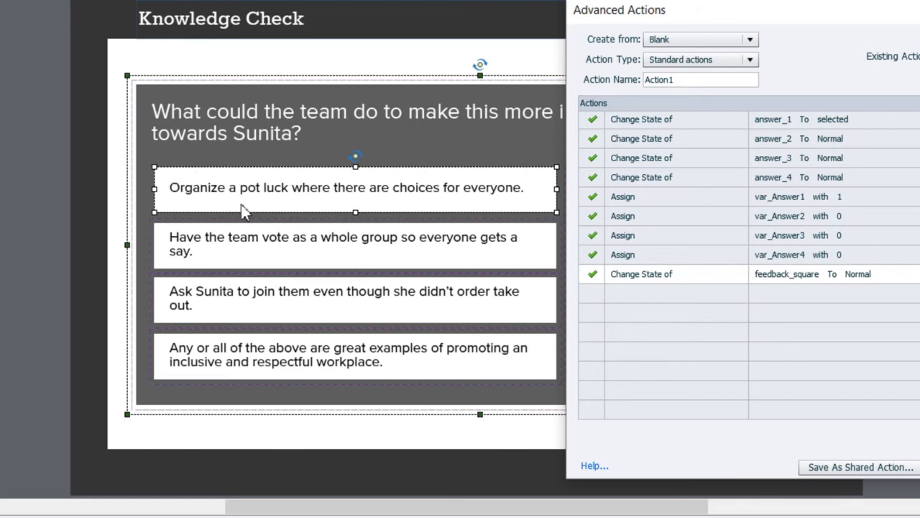
mouse_move(539, 194)
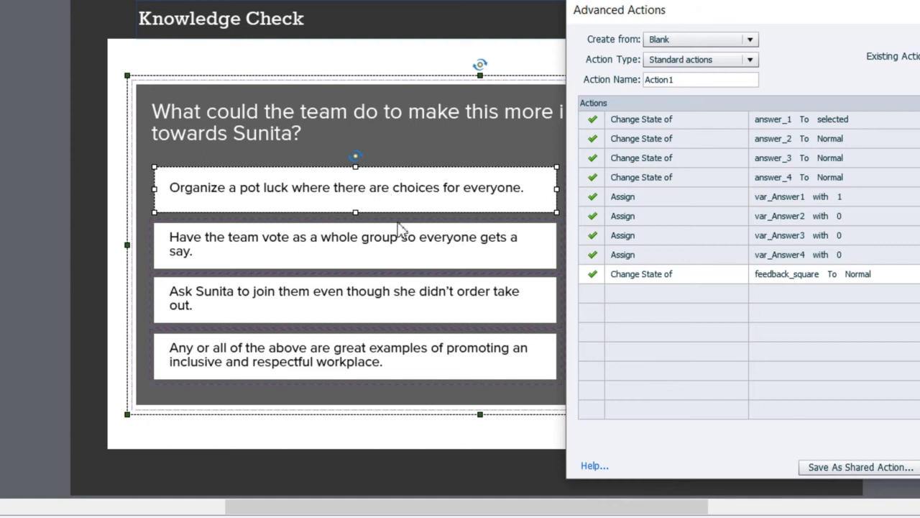
mouse_move(421, 377)
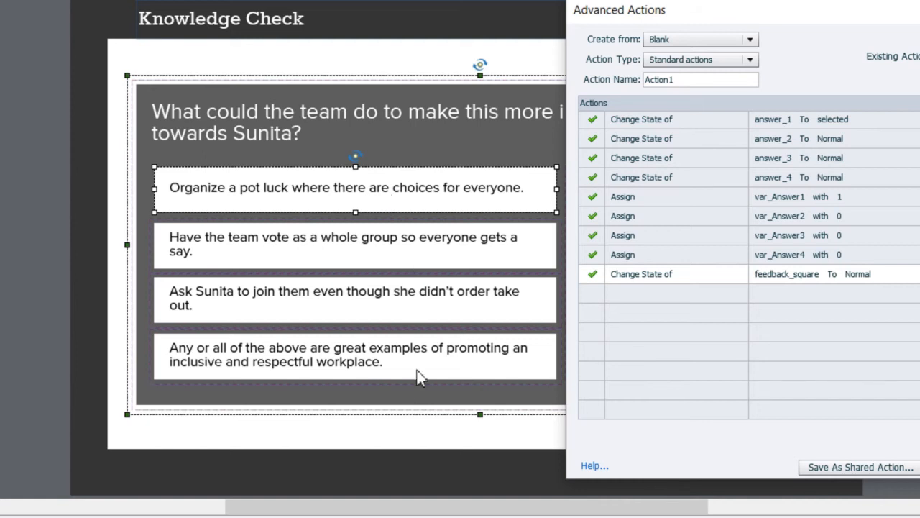
mouse_move(388, 253)
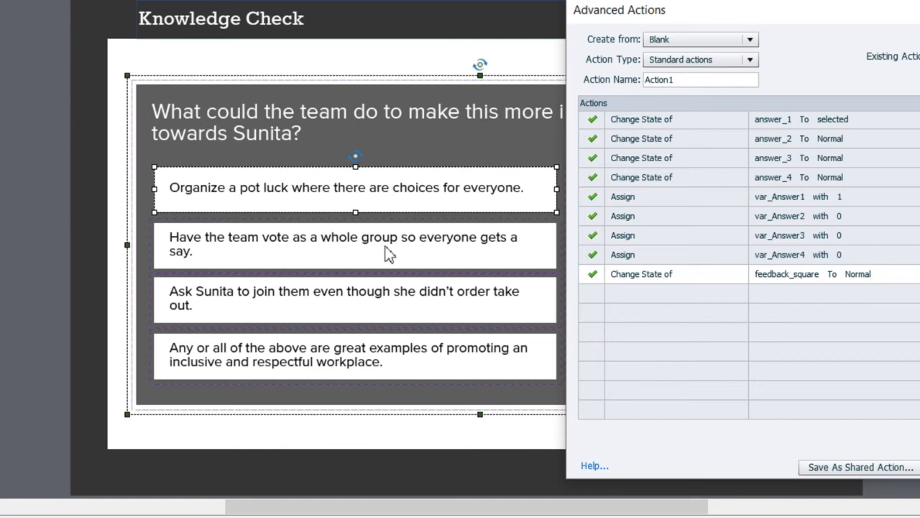
mouse_move(780, 201)
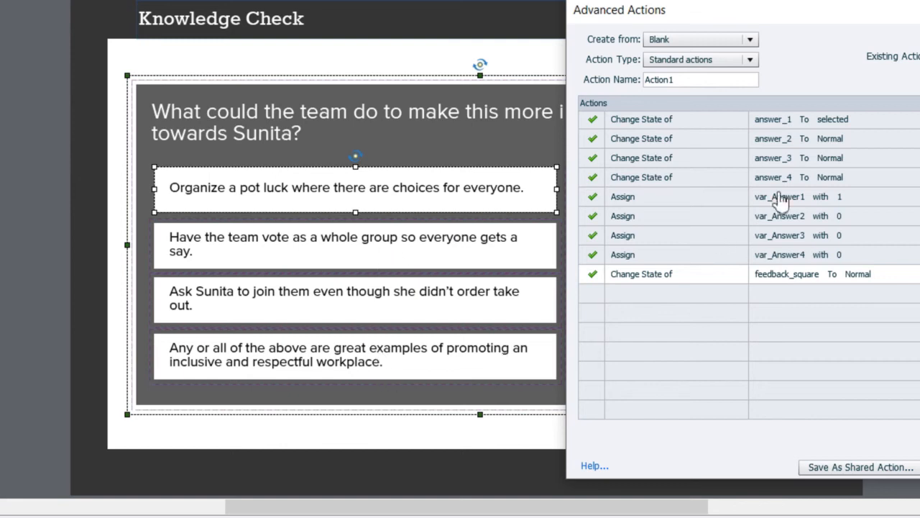
mouse_move(708, 140)
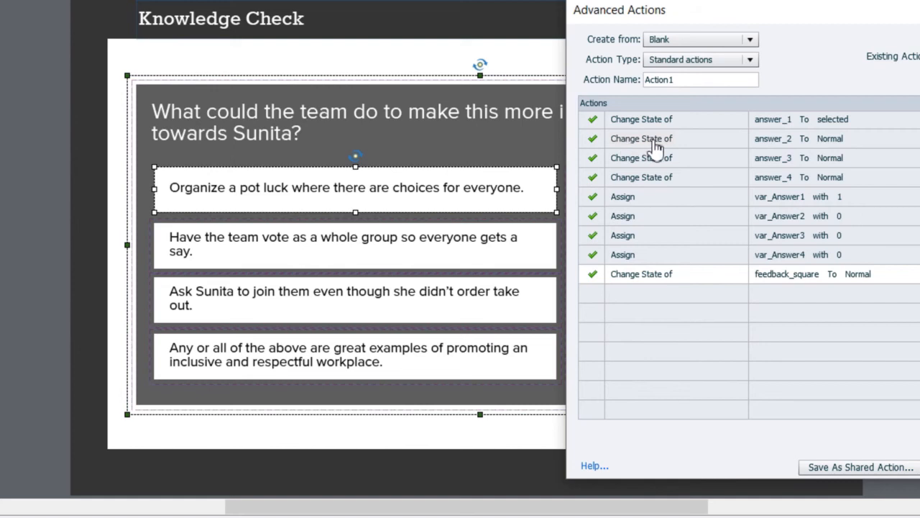
mouse_move(782, 186)
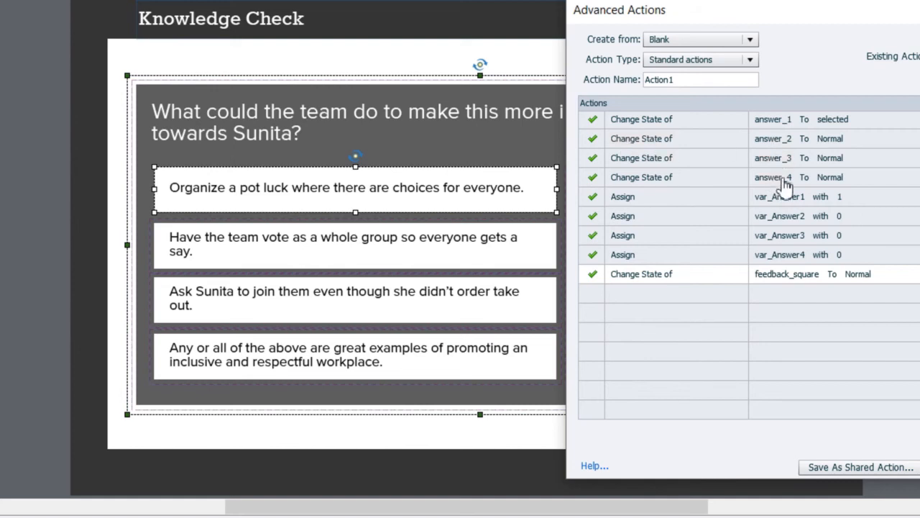
mouse_move(830, 194)
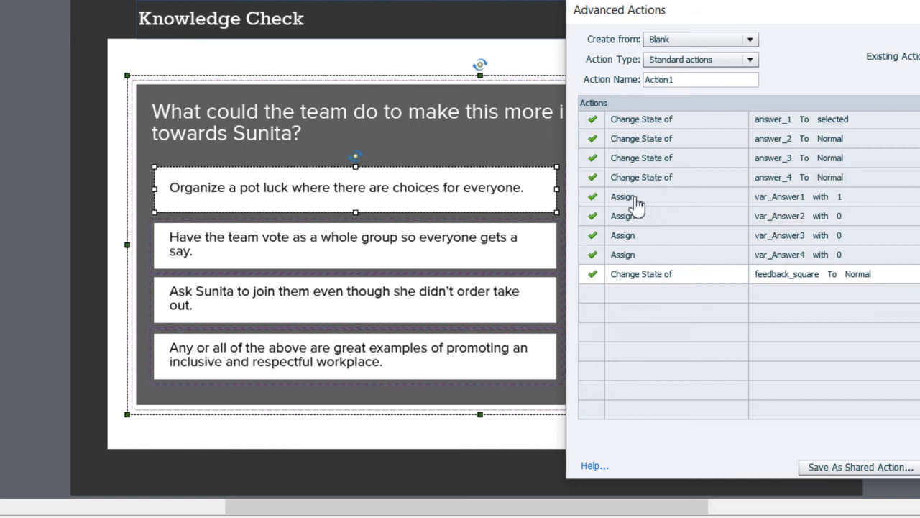
mouse_move(794, 226)
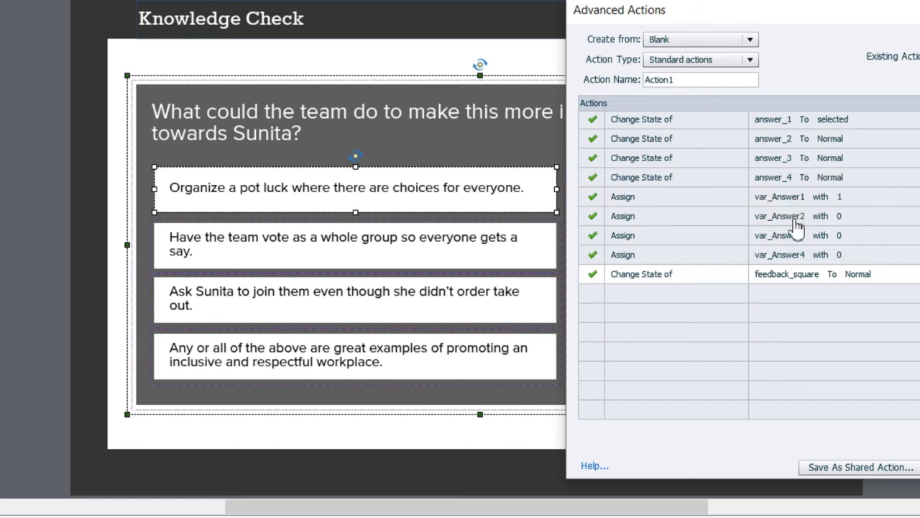
mouse_move(482, 197)
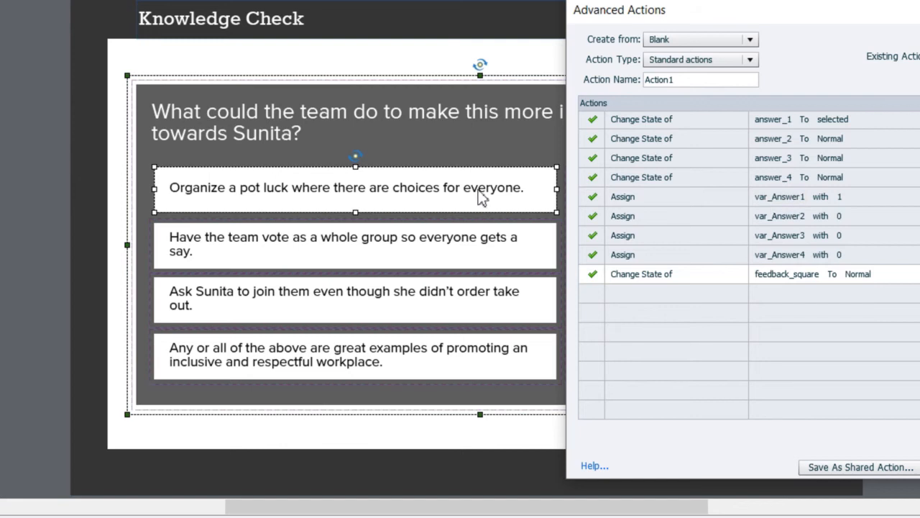
mouse_move(660, 202)
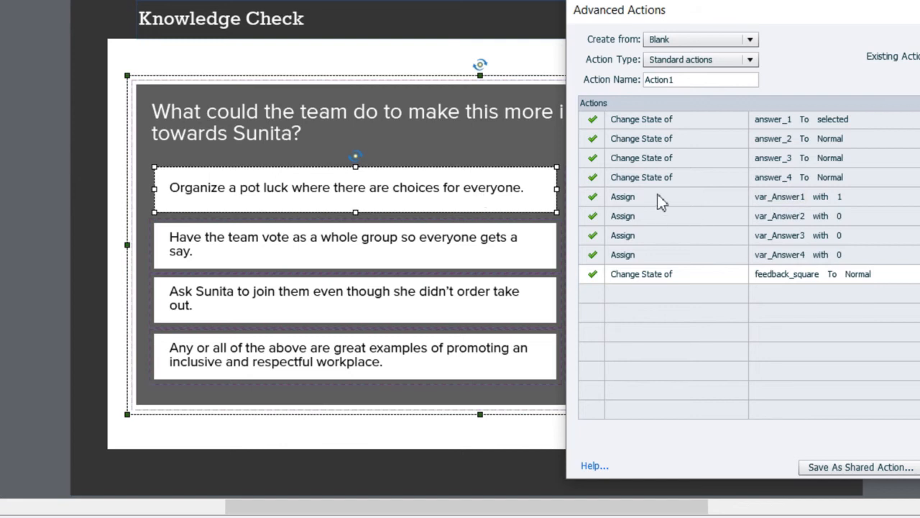
mouse_move(802, 209)
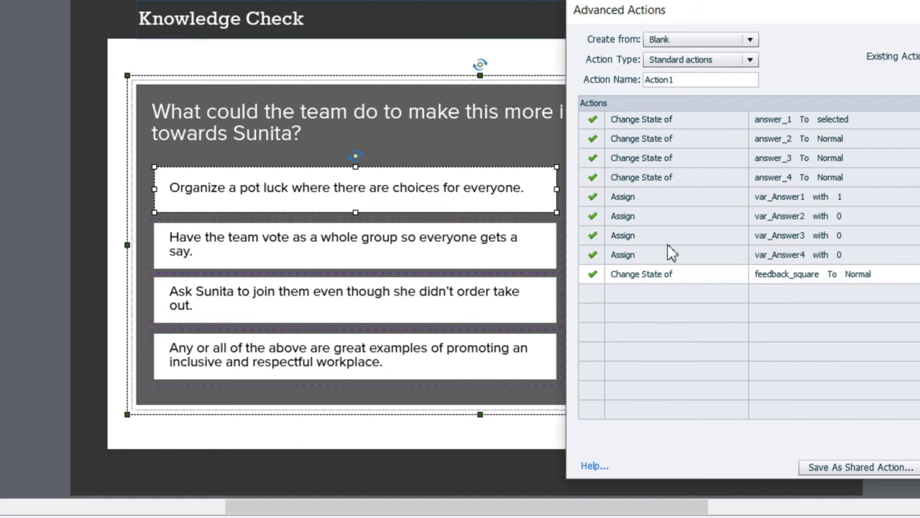
mouse_move(633, 226)
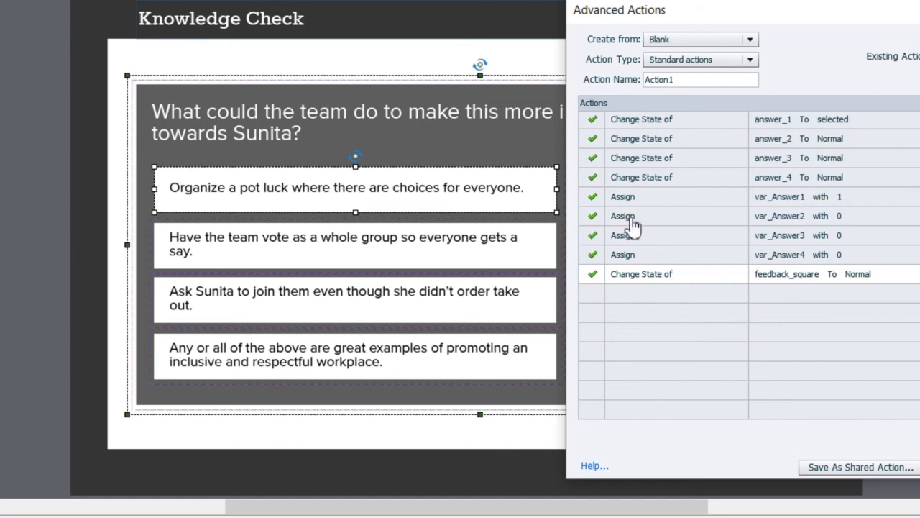
mouse_move(784, 237)
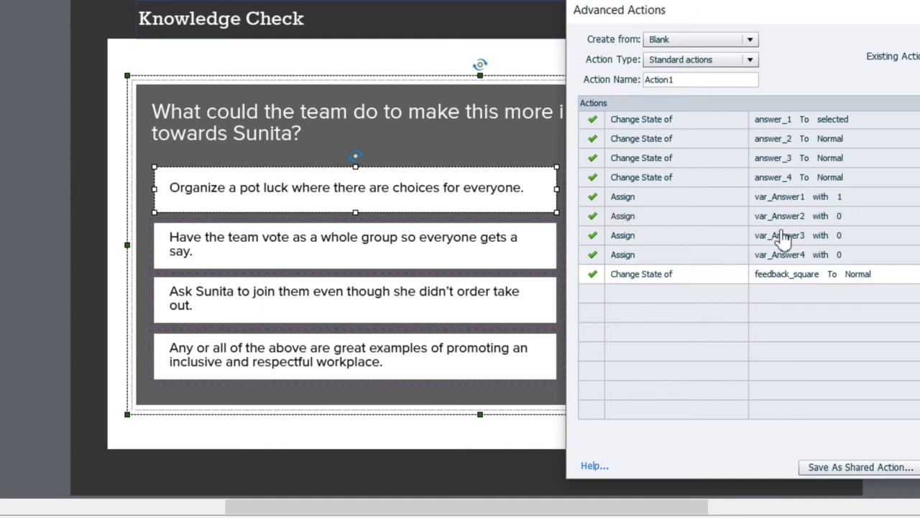
mouse_move(785, 230)
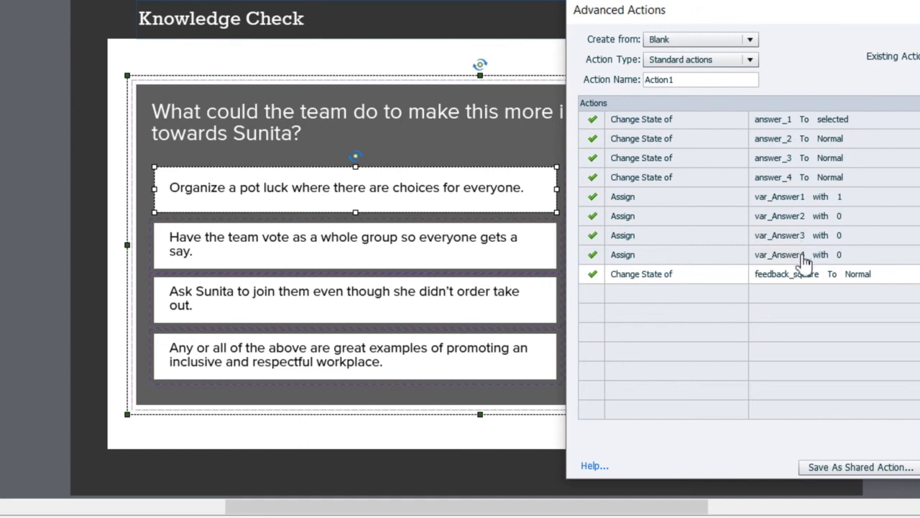
mouse_move(841, 227)
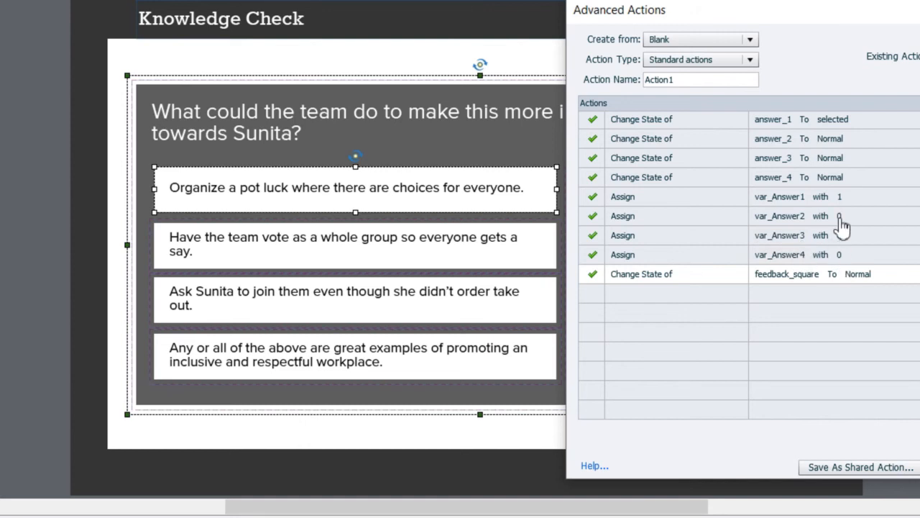
Review Action1's nine steps: select answer_1, zero the other variables, reset feedback_square
click(840, 216)
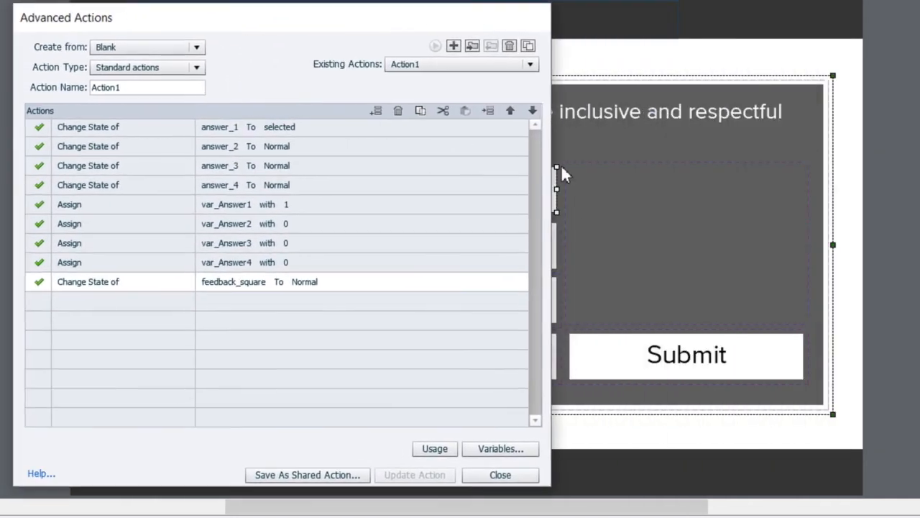
mouse_move(809, 162)
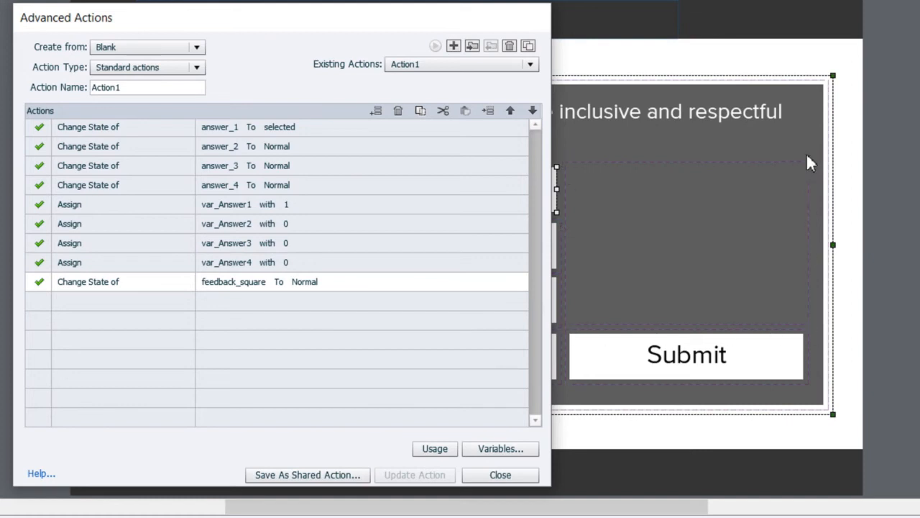
mouse_move(584, 323)
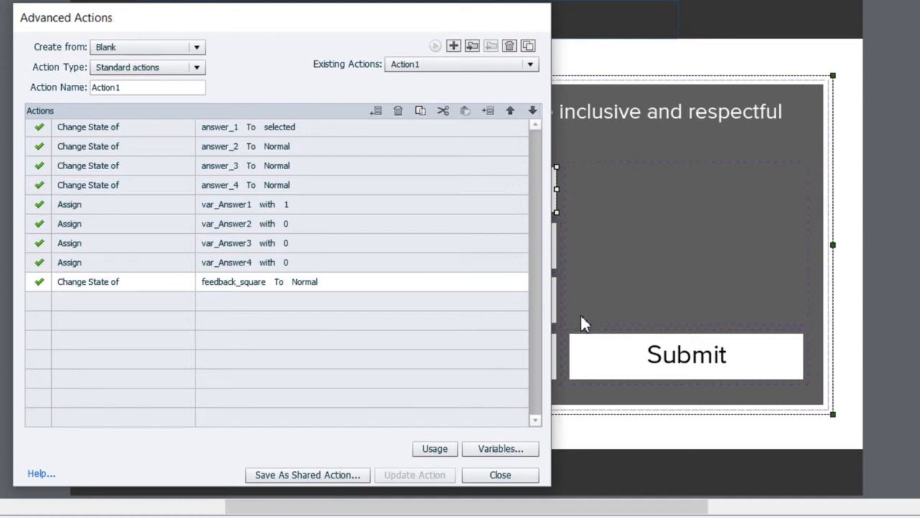
mouse_move(576, 326)
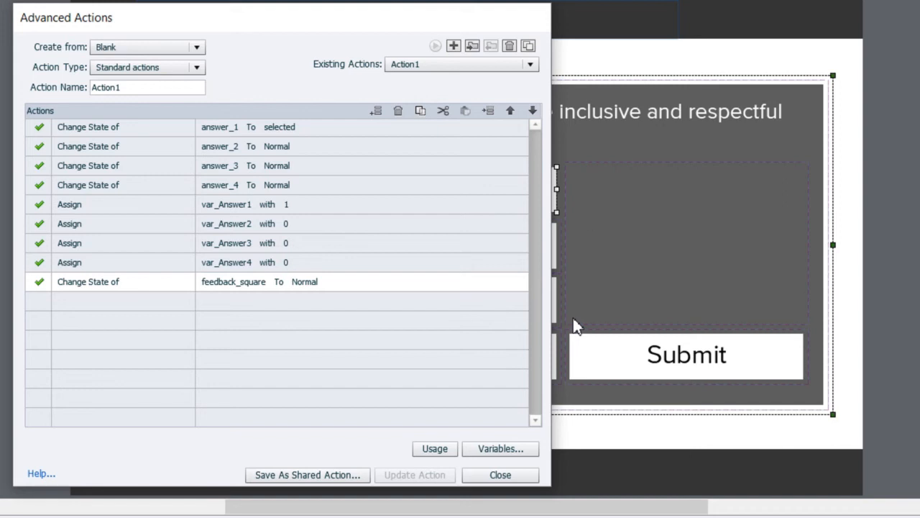
mouse_move(589, 295)
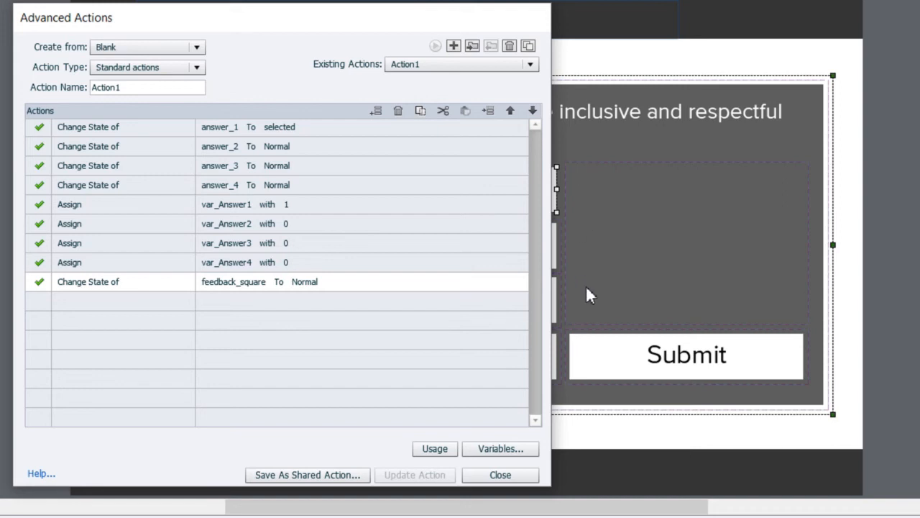
mouse_move(594, 296)
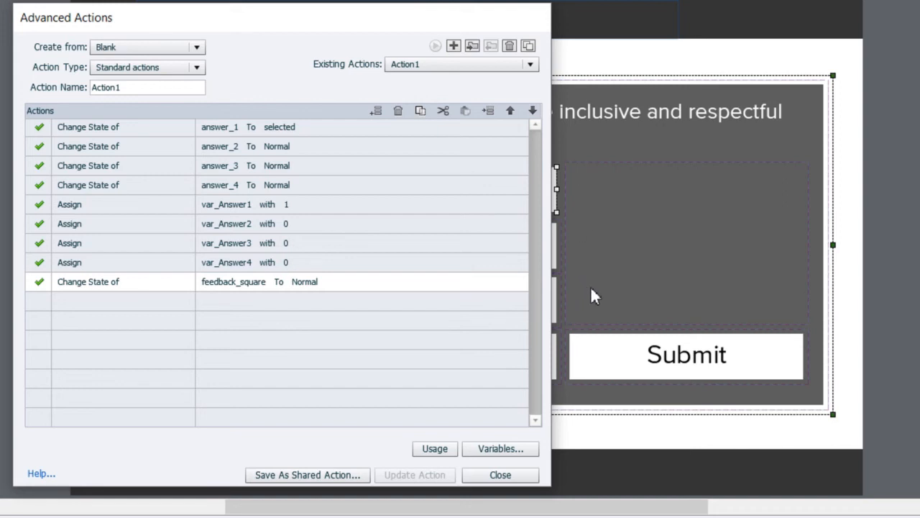
mouse_move(560, 424)
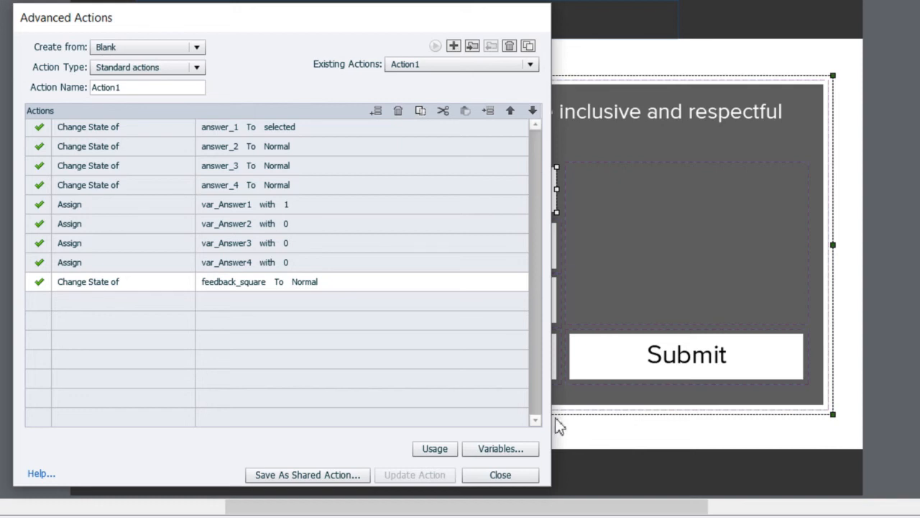
mouse_move(557, 423)
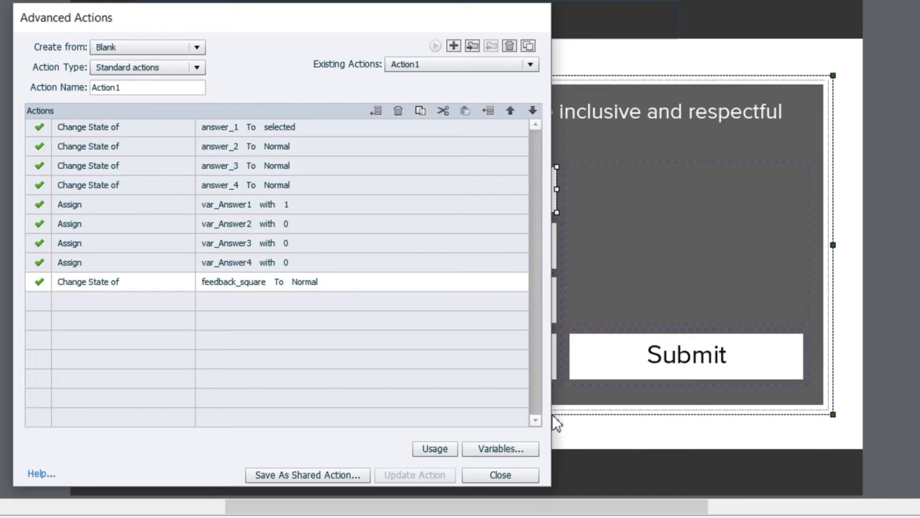
mouse_move(565, 354)
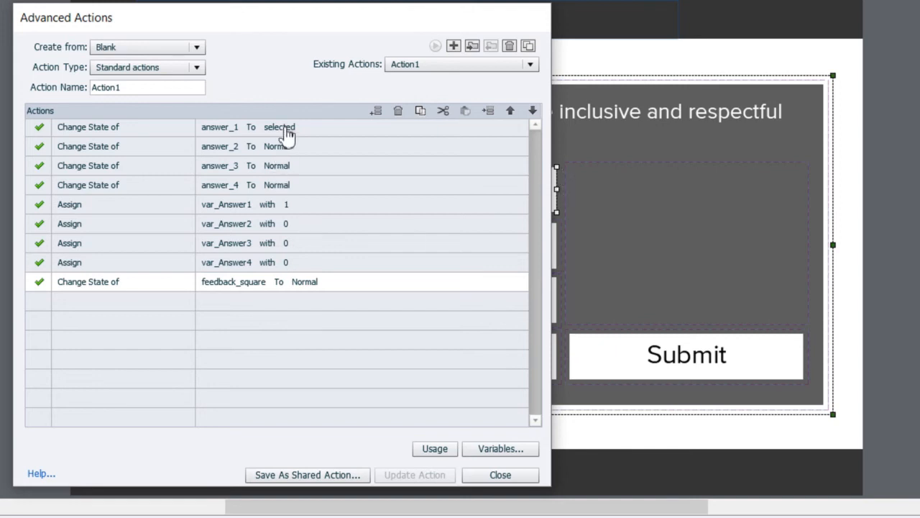
mouse_move(305, 176)
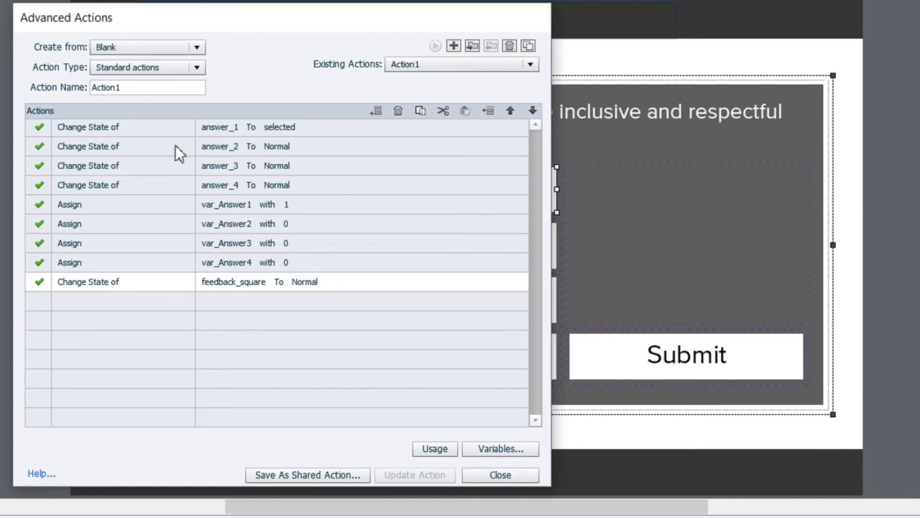
click(130, 87)
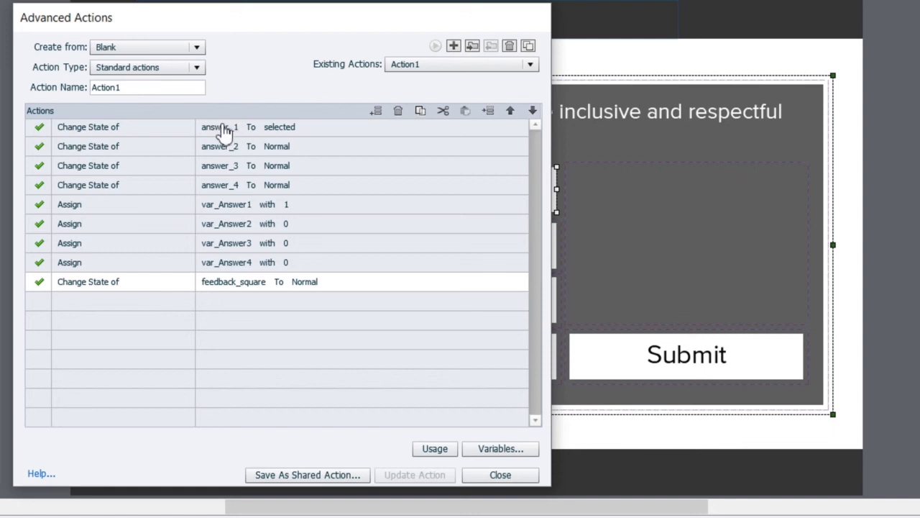
mouse_move(561, 392)
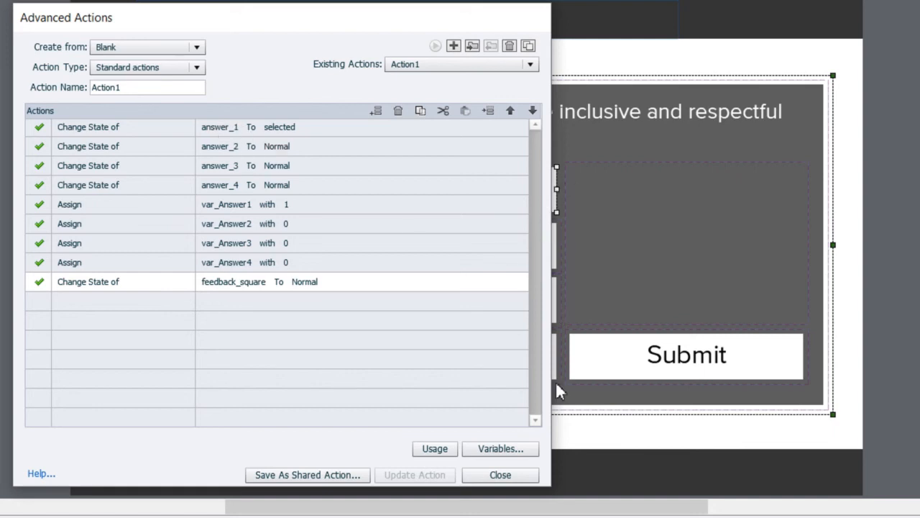
mouse_move(297, 139)
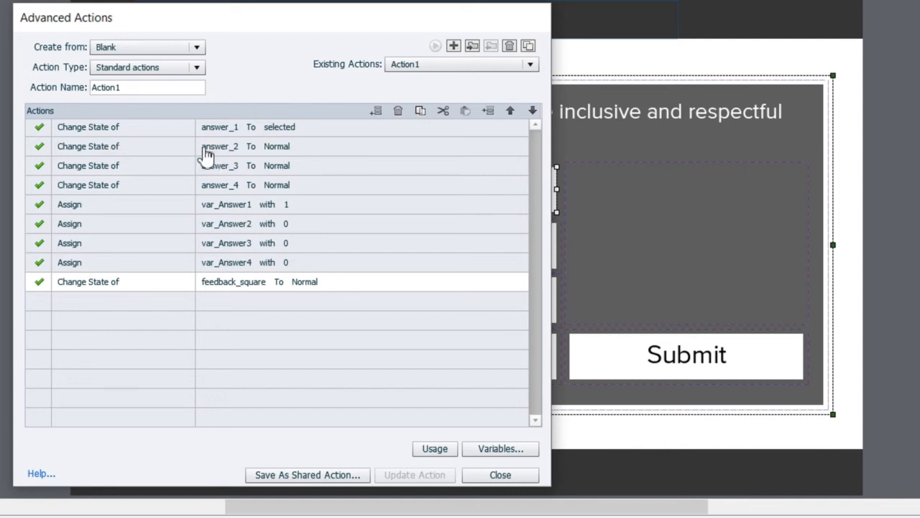
mouse_move(287, 155)
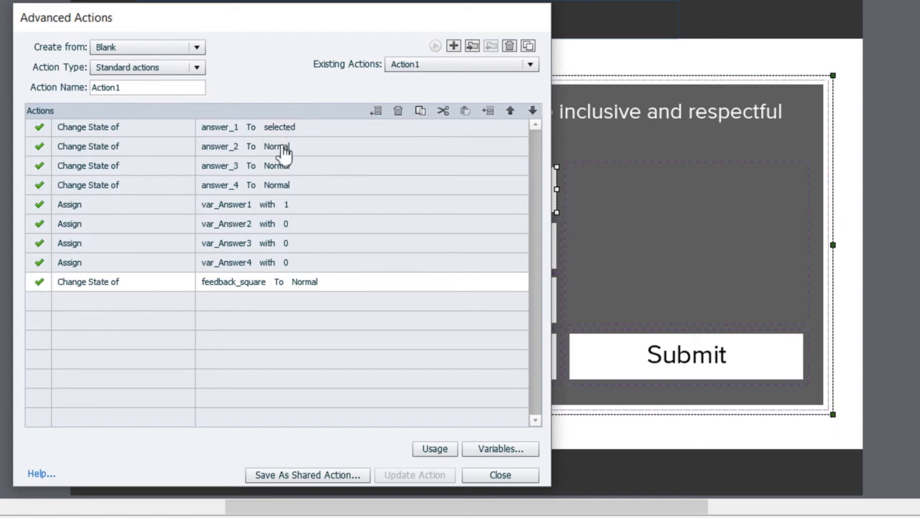
mouse_move(480, 437)
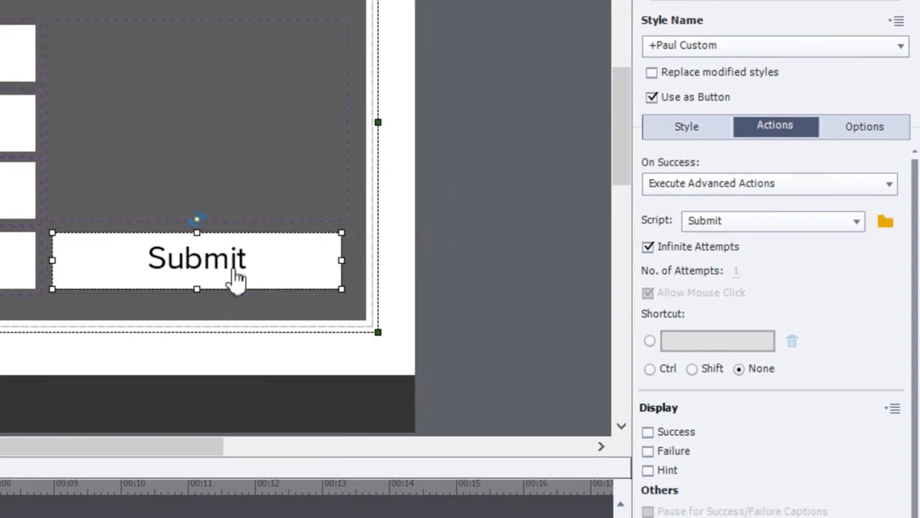
mouse_move(886, 222)
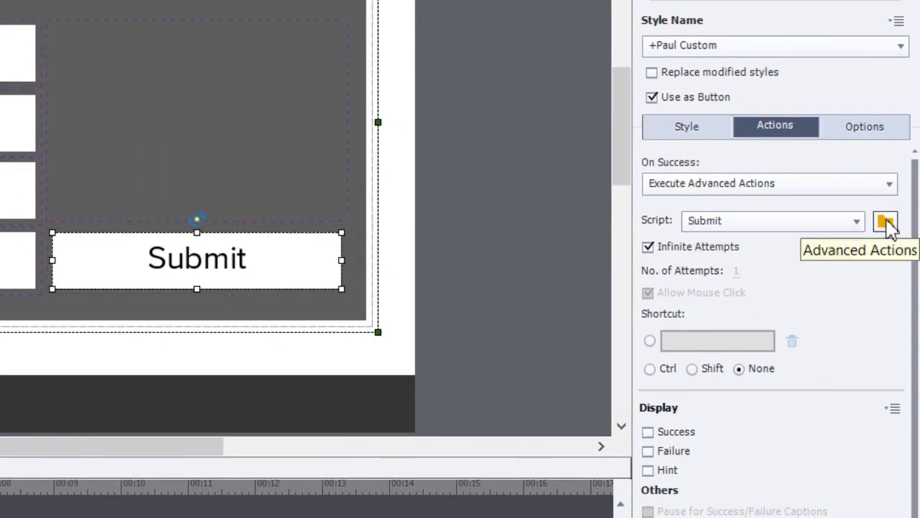
Open the Submit button's conditional action and browse its Incomplete, Answer1 and Answer2 decisions
click(886, 220)
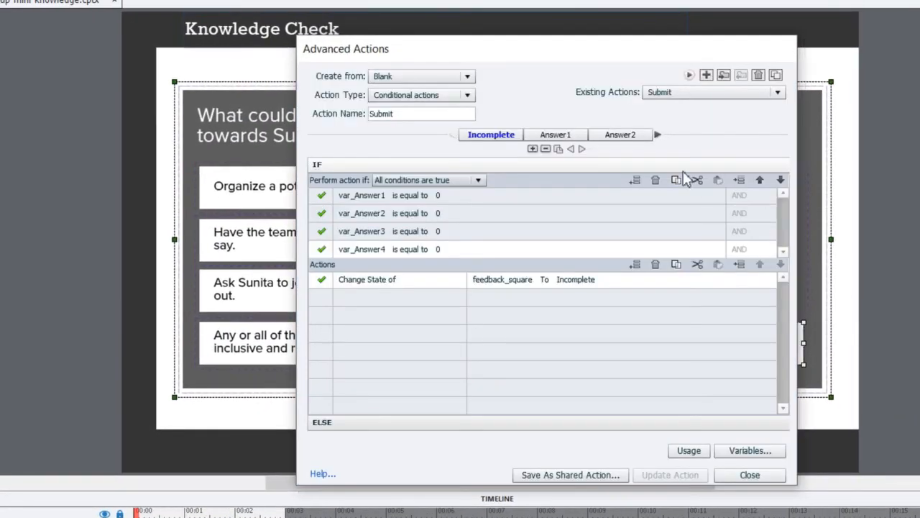
mouse_move(621, 134)
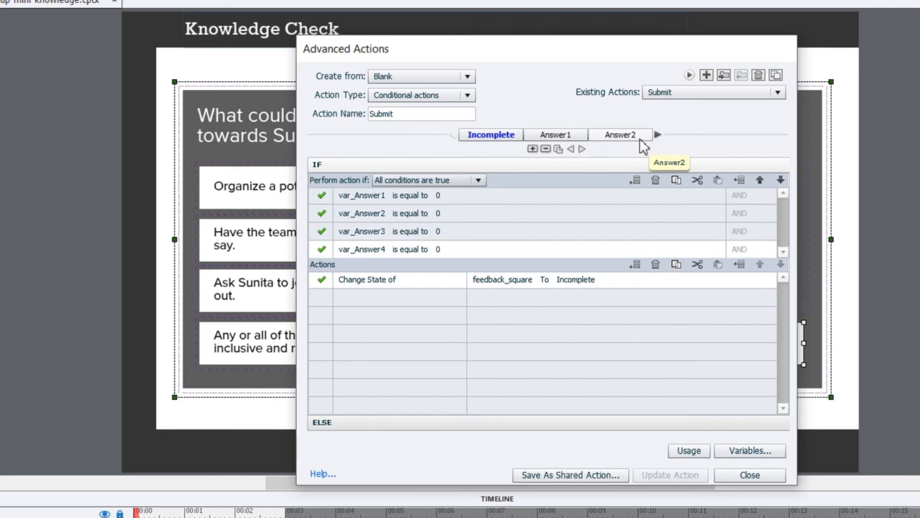
mouse_move(632, 156)
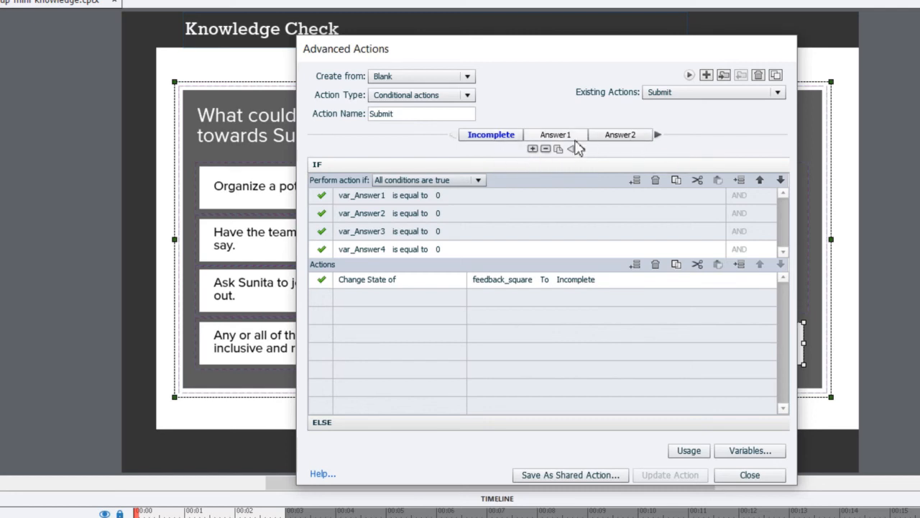
mouse_move(575, 147)
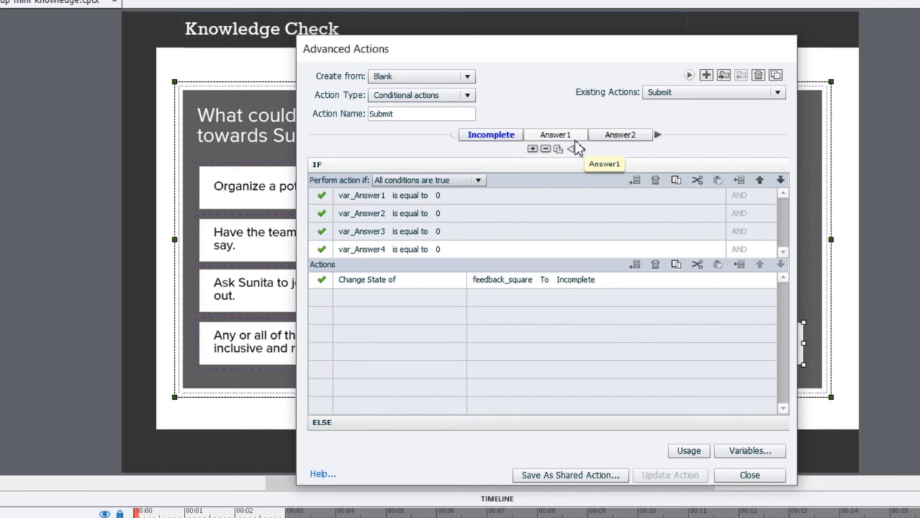
mouse_move(244, 284)
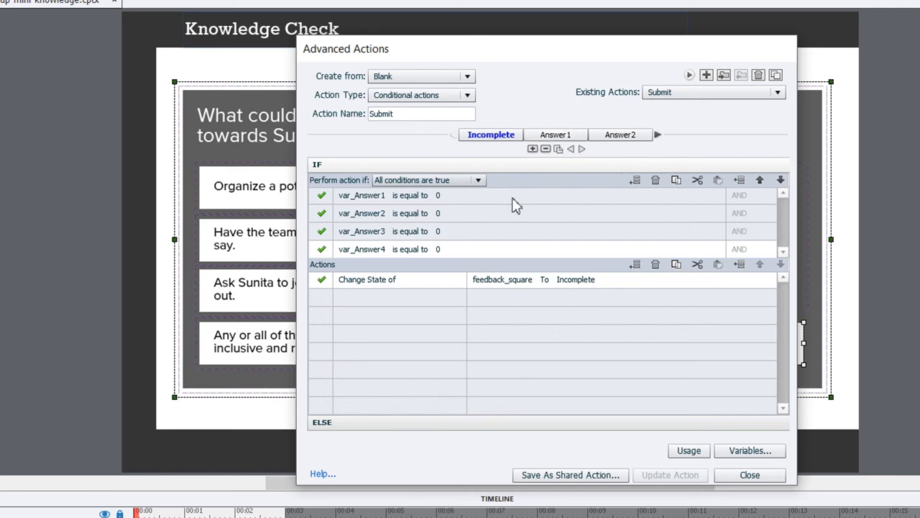
mouse_move(491, 135)
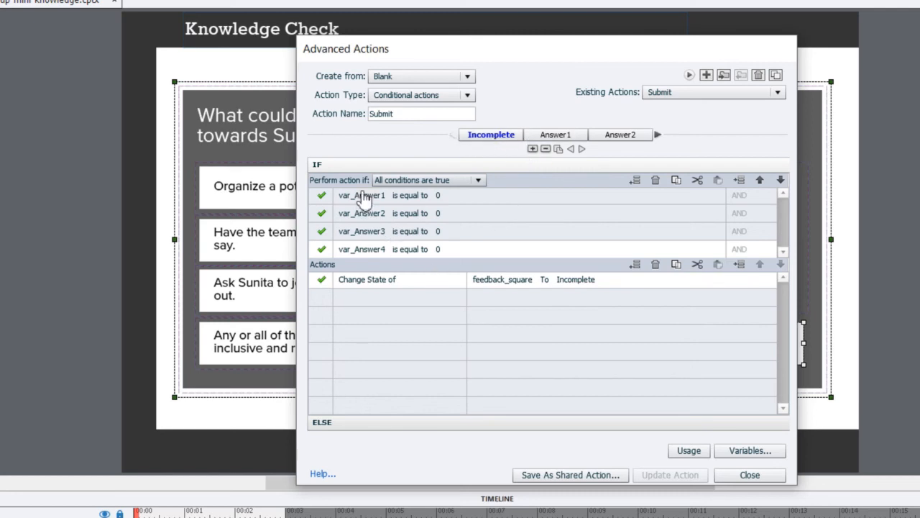
mouse_move(461, 208)
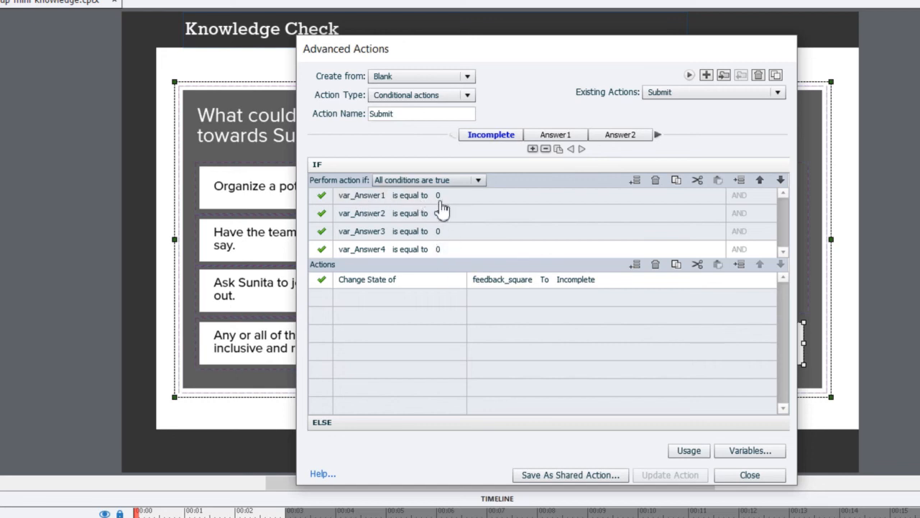
mouse_move(440, 252)
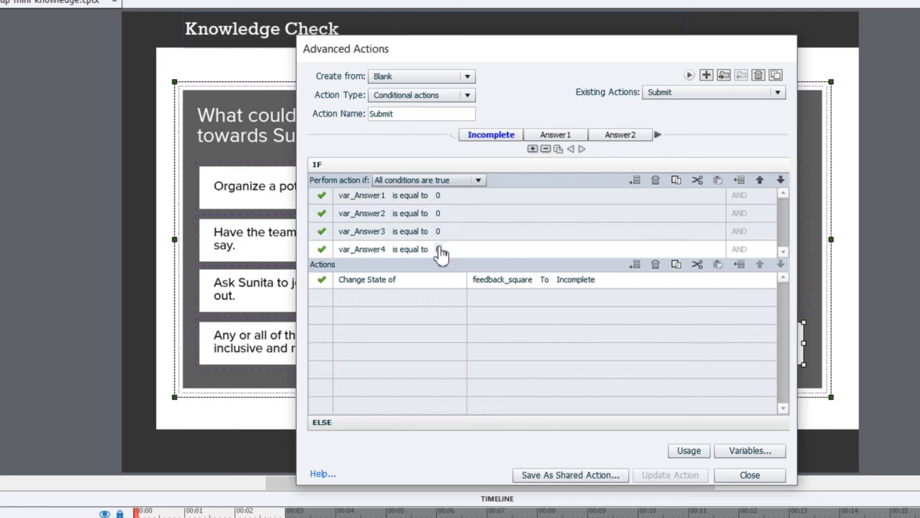
mouse_move(815, 352)
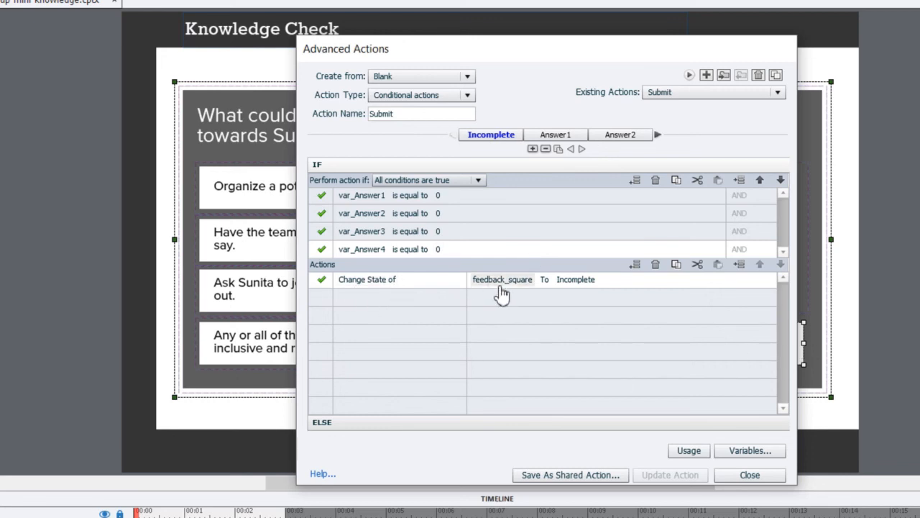
mouse_move(530, 293)
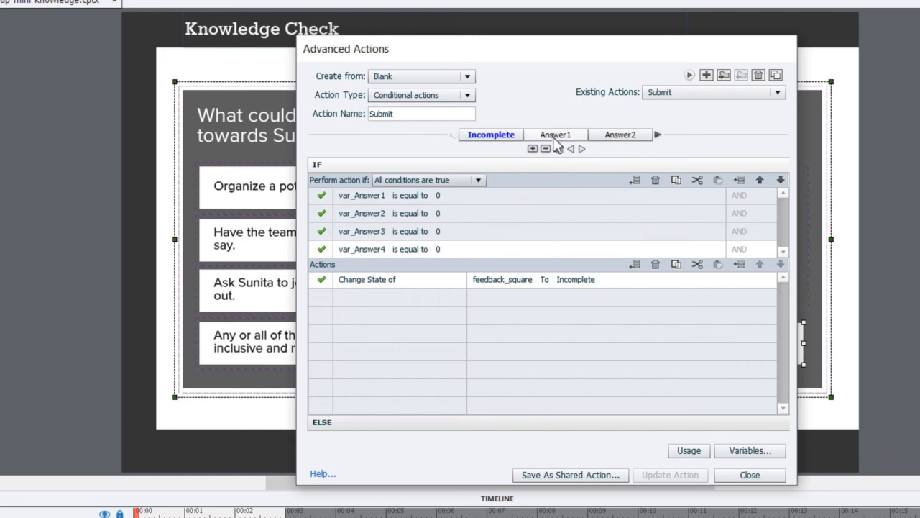
click(556, 135)
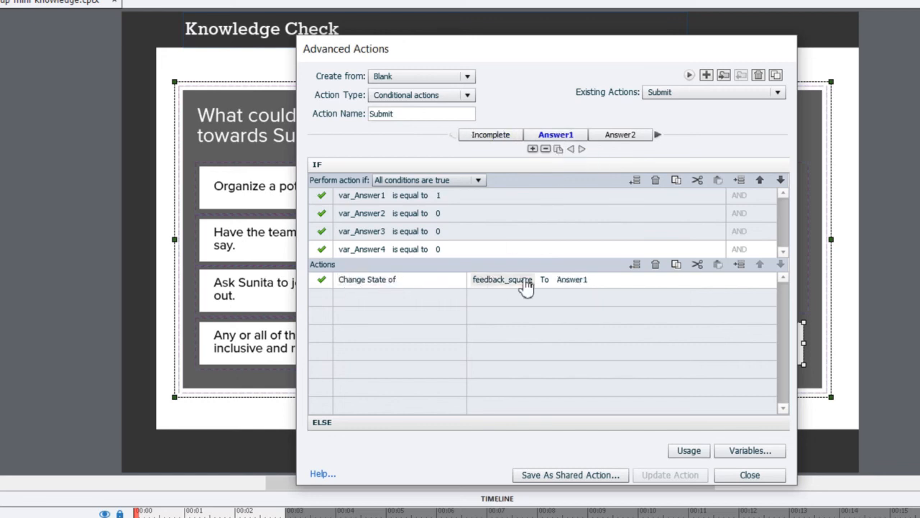
mouse_move(620, 162)
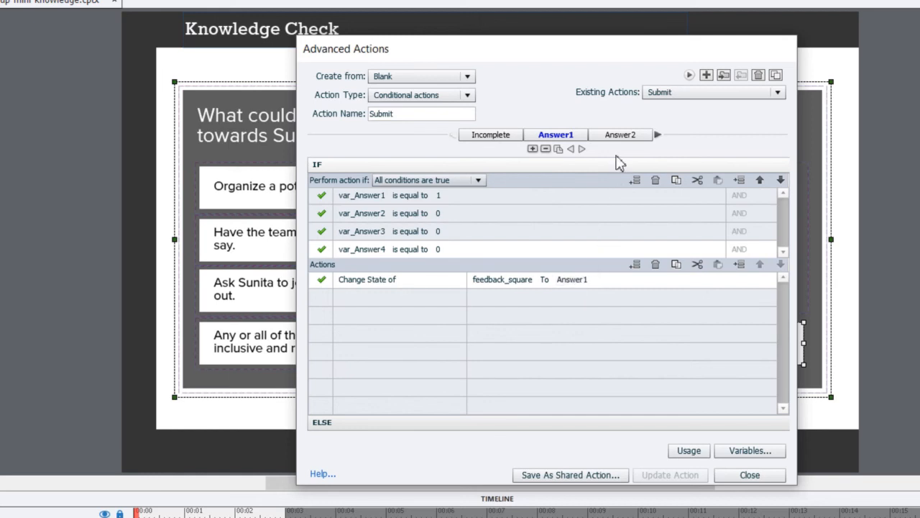
click(620, 135)
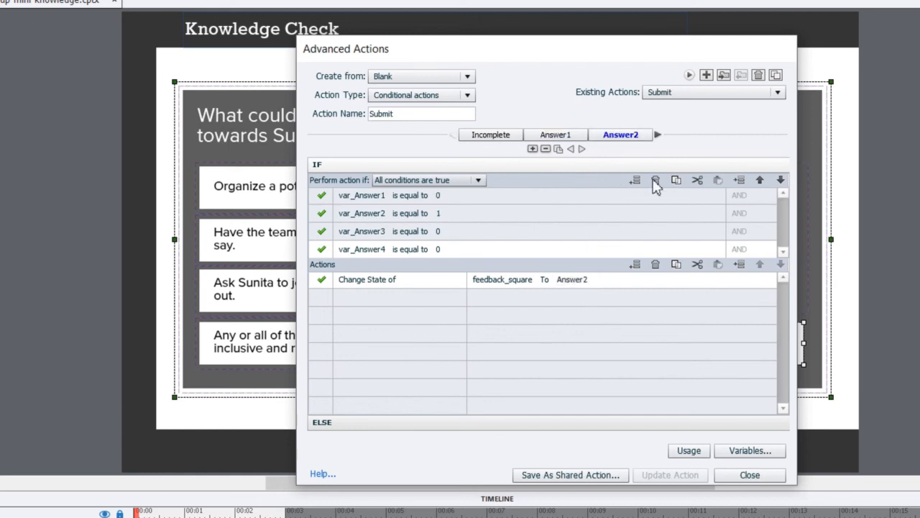
click(657, 134)
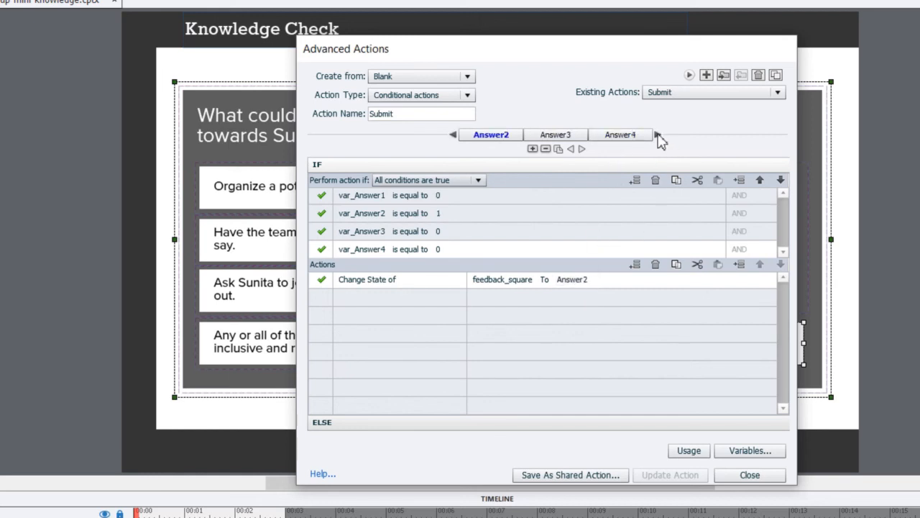
Show the Answer4 decision that disables answers and shows Correct_Caption_Group with EaseInTop
click(621, 134)
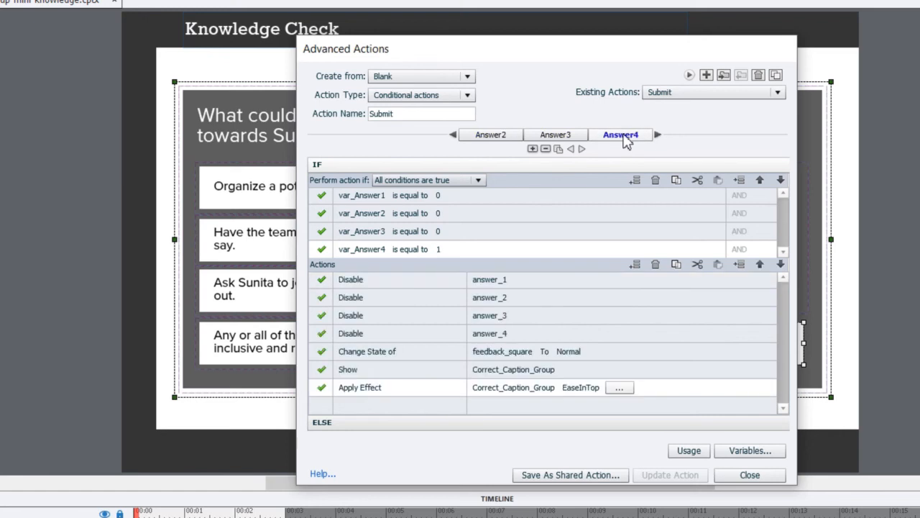
mouse_move(356, 281)
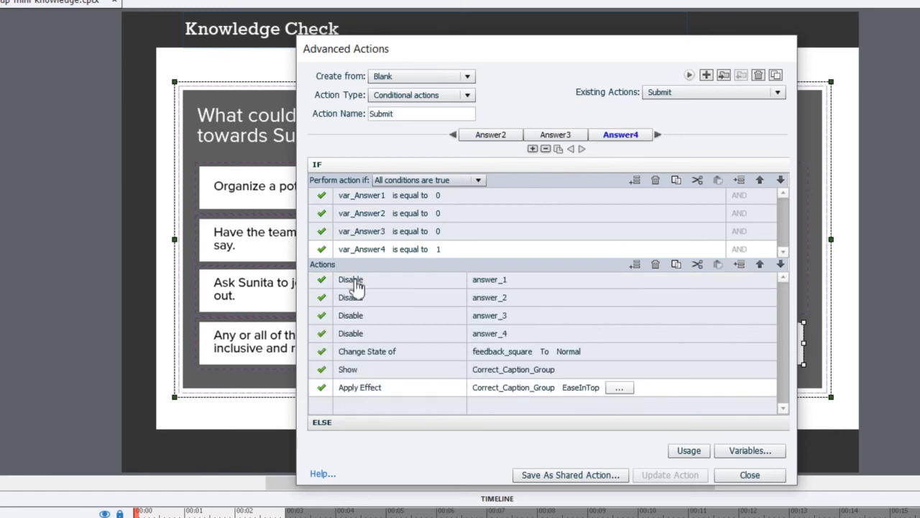
mouse_move(636, 137)
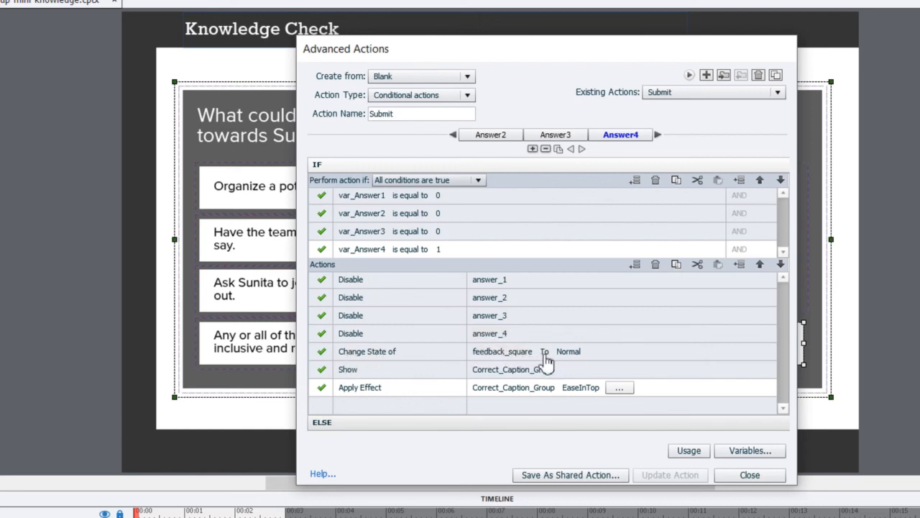
mouse_move(575, 359)
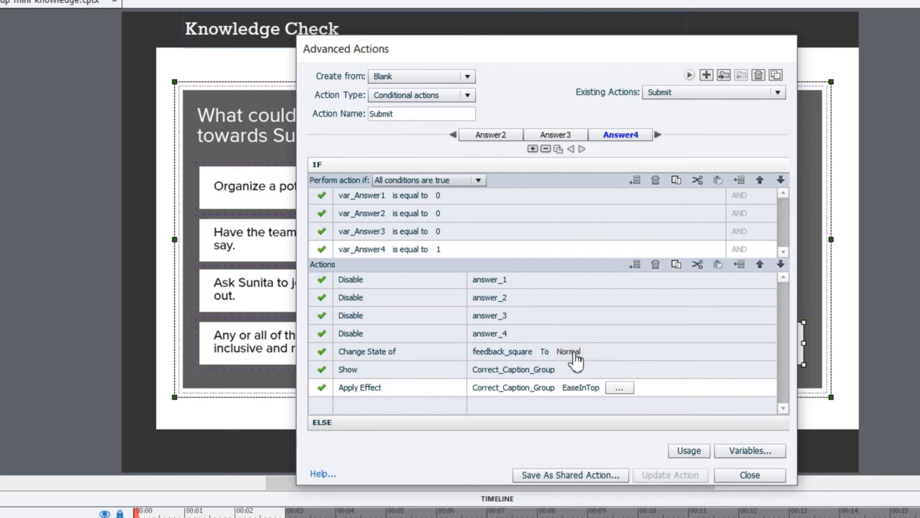
mouse_move(507, 179)
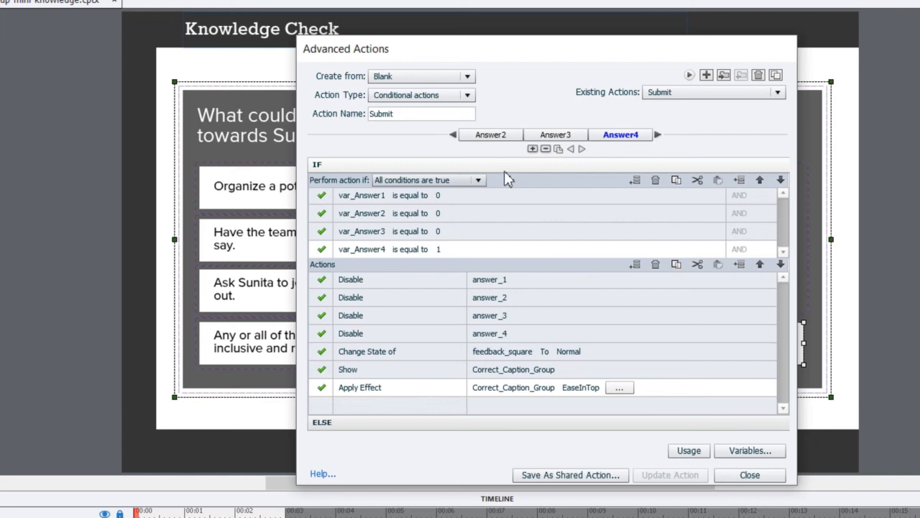
mouse_move(425, 384)
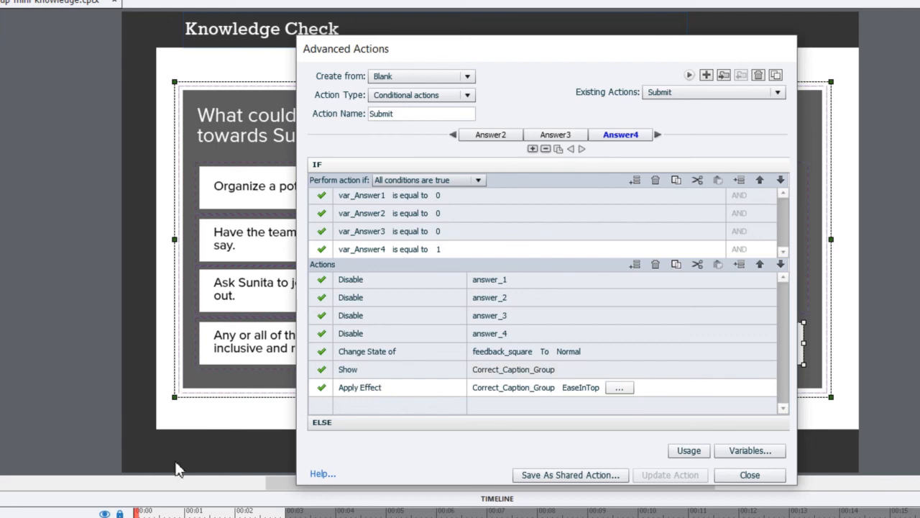
mouse_move(288, 379)
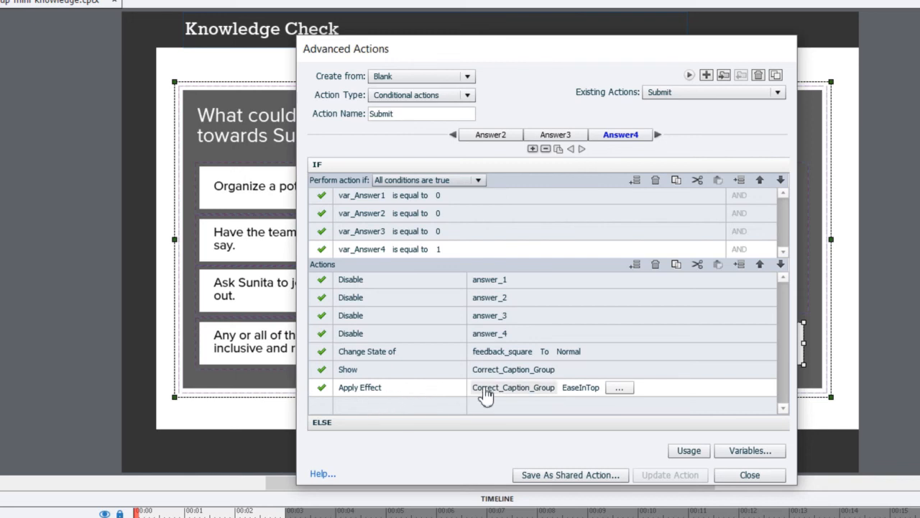
mouse_move(569, 401)
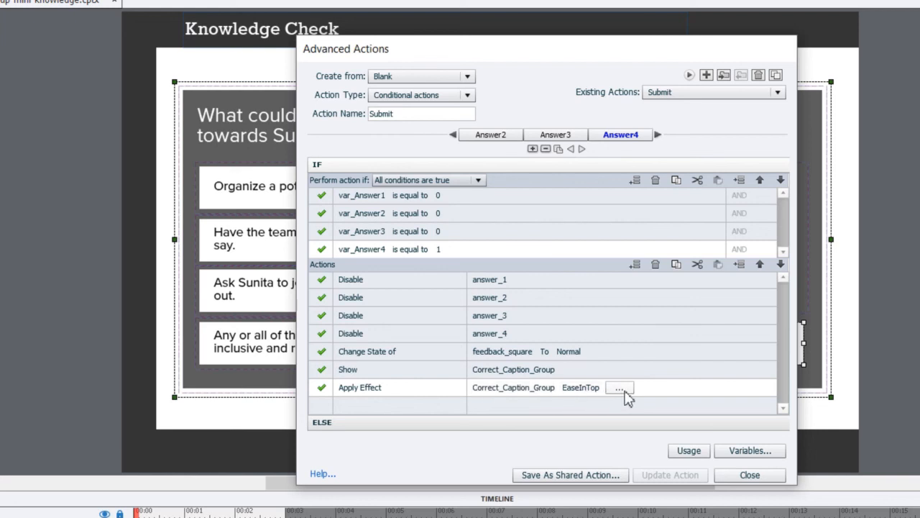
click(619, 388)
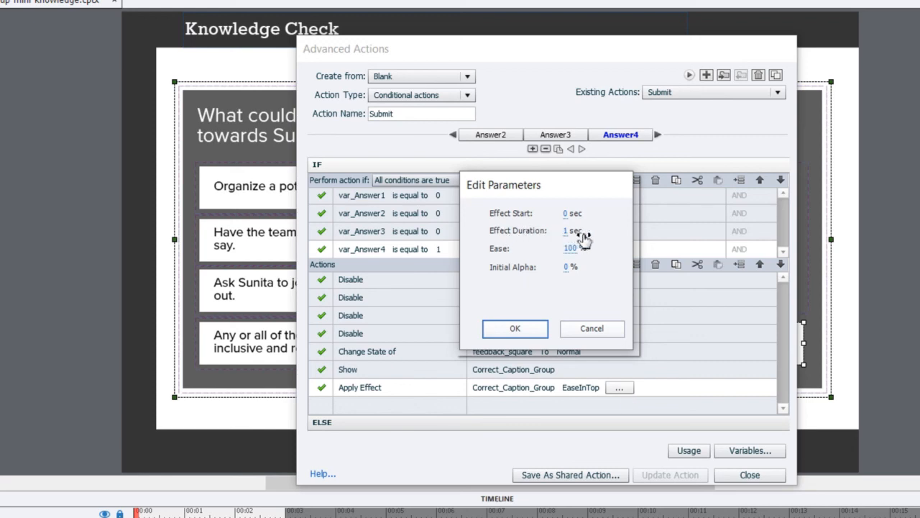
mouse_move(546, 254)
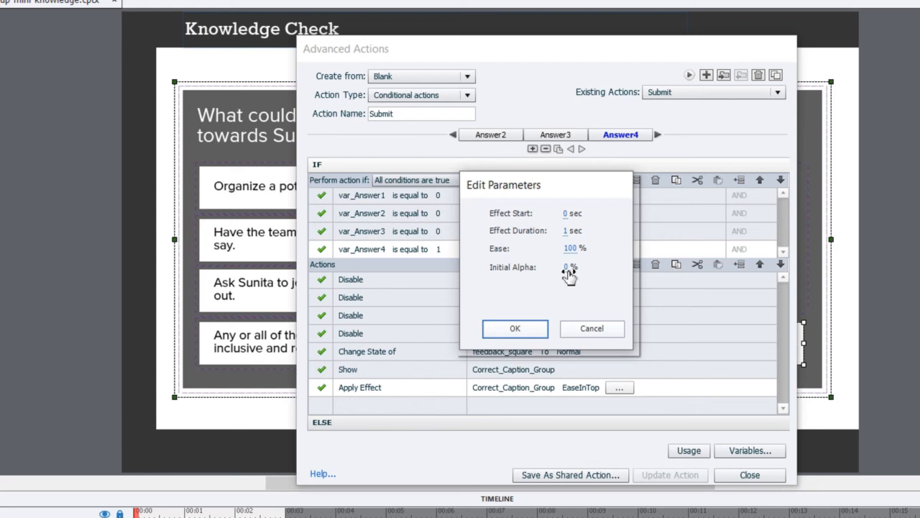
mouse_move(560, 327)
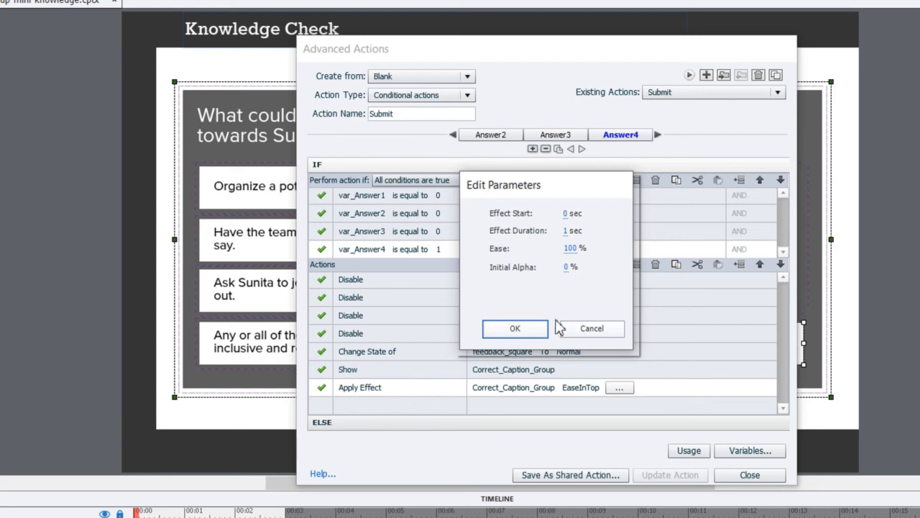
click(515, 328)
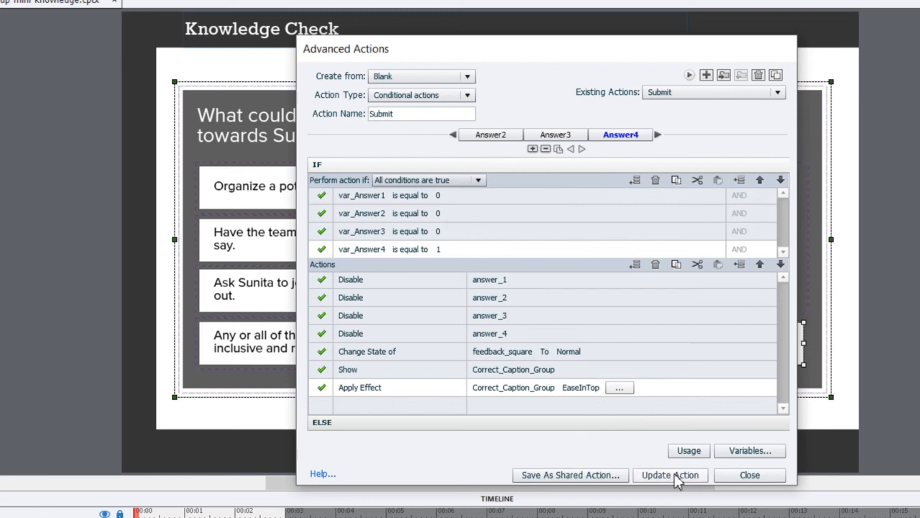
Update the Submit action, acknowledge the success message, and close Advanced Actions
click(670, 475)
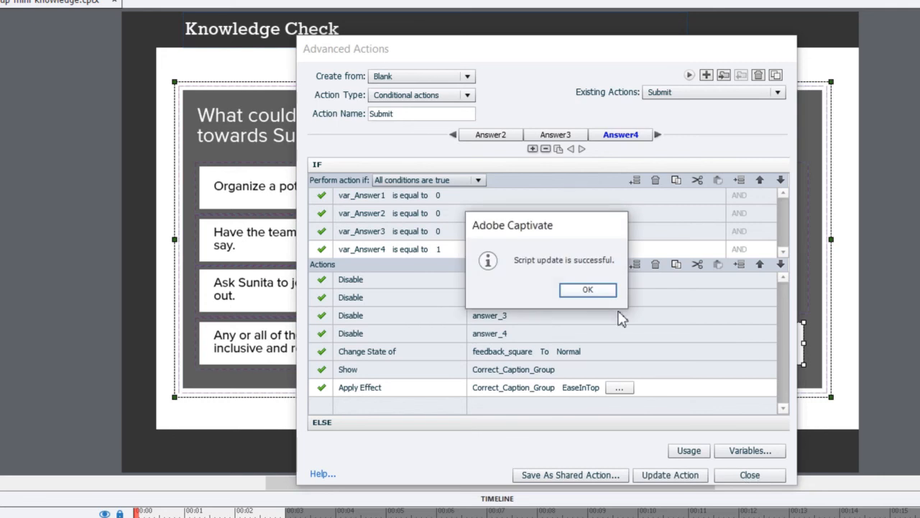
click(587, 289)
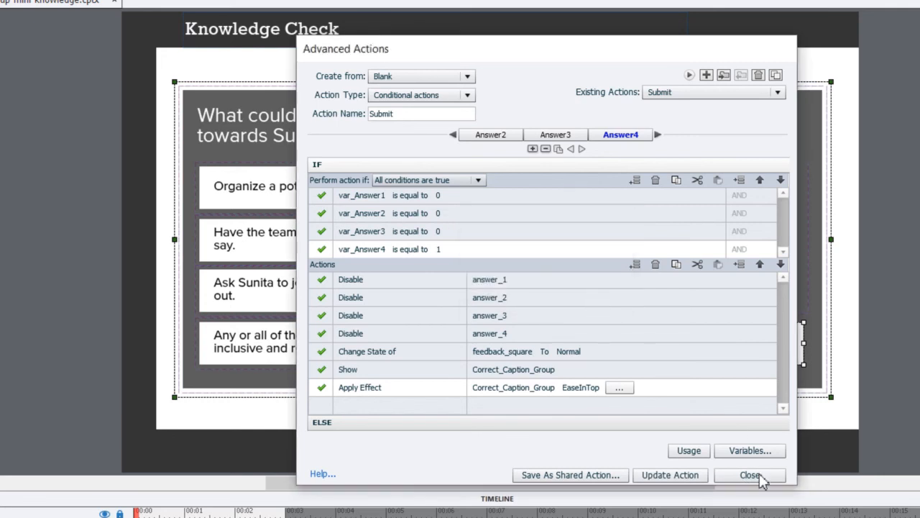
click(750, 474)
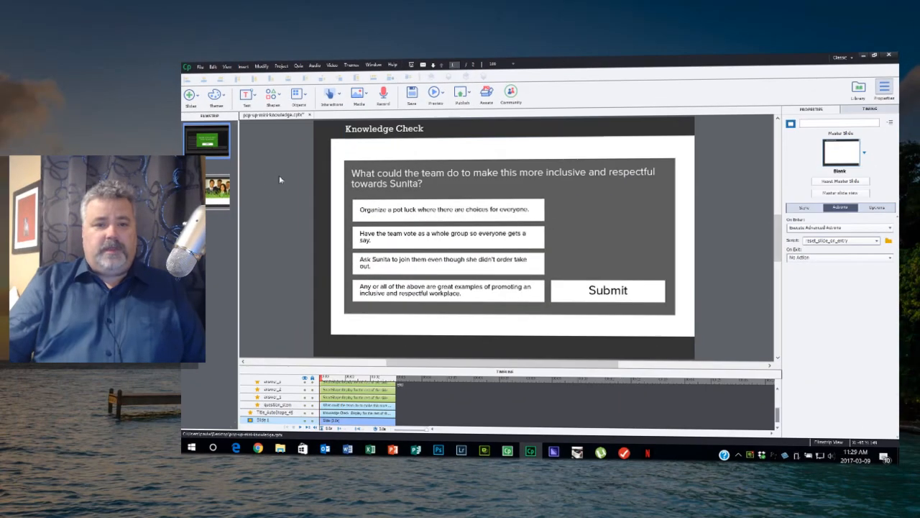
Preview the project as HTML5 in Browser from the Preview menu
click(435, 93)
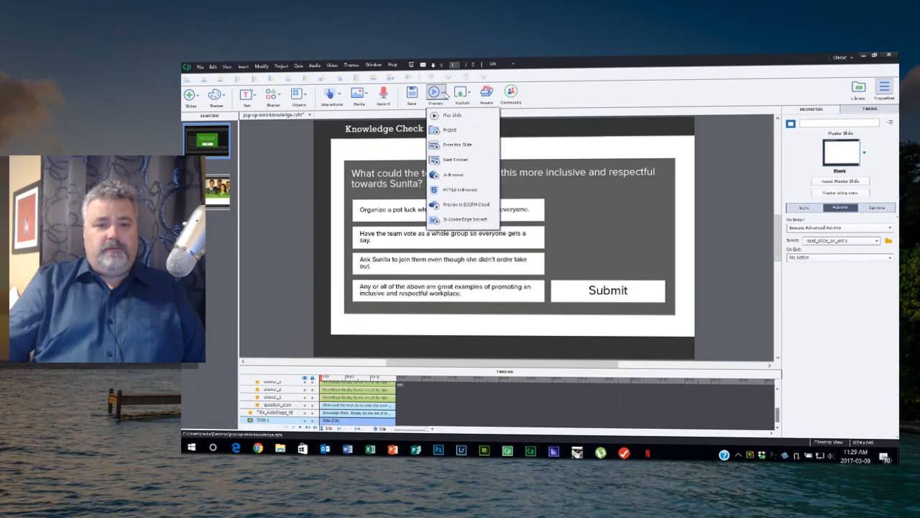
mouse_move(464, 189)
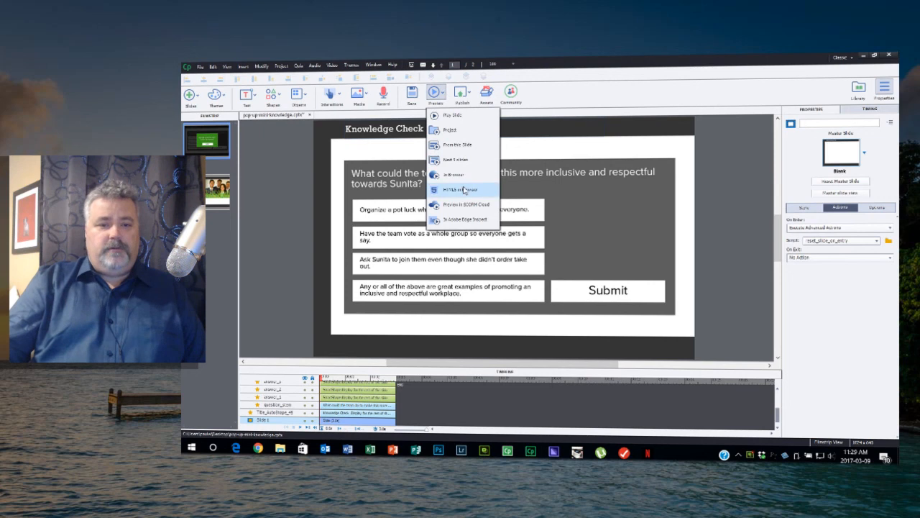
click(456, 189)
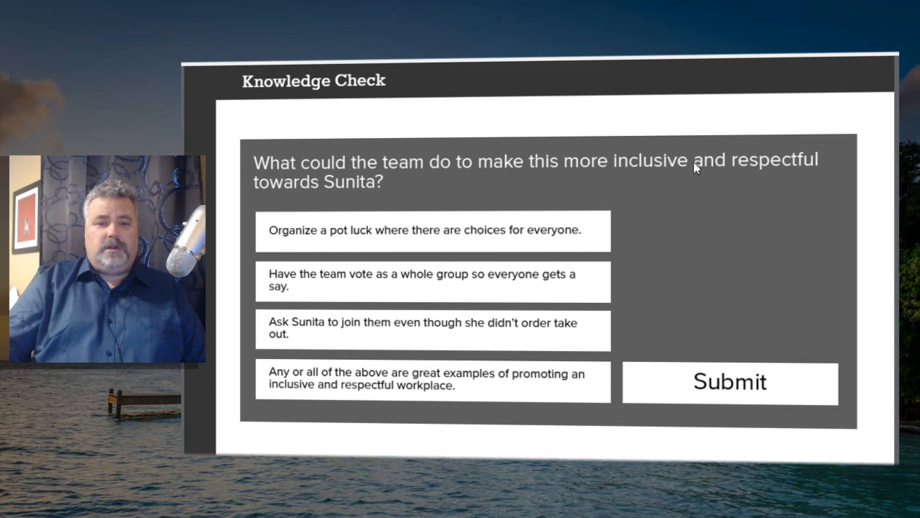
Try the potluck answer, then the team-vote answer, then all-of-the-above
click(432, 231)
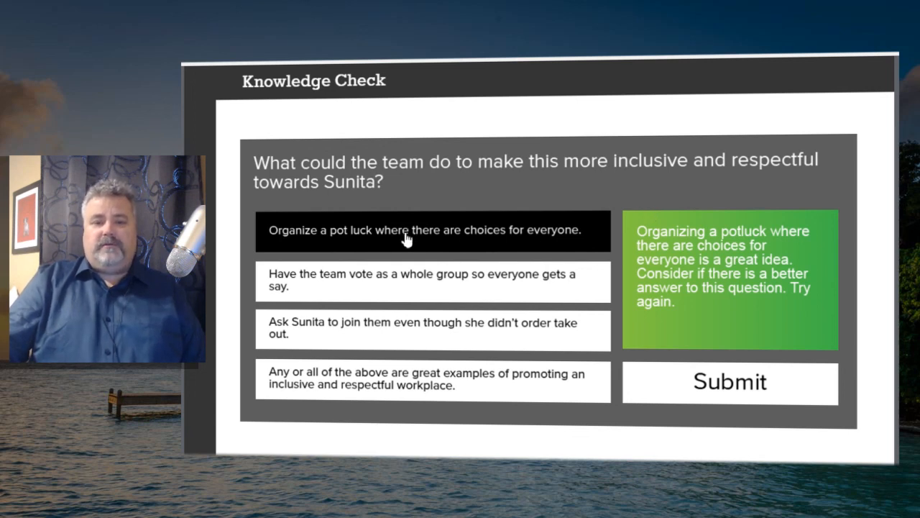
mouse_move(728, 314)
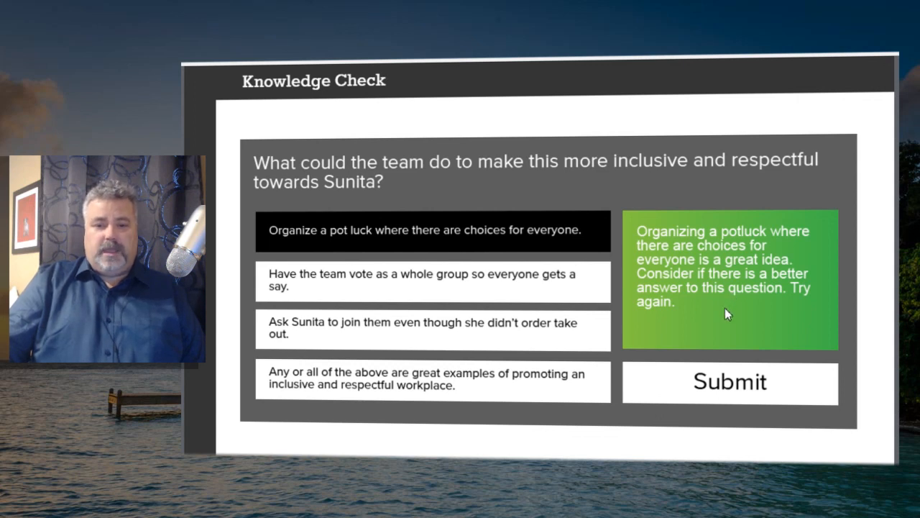
click(431, 280)
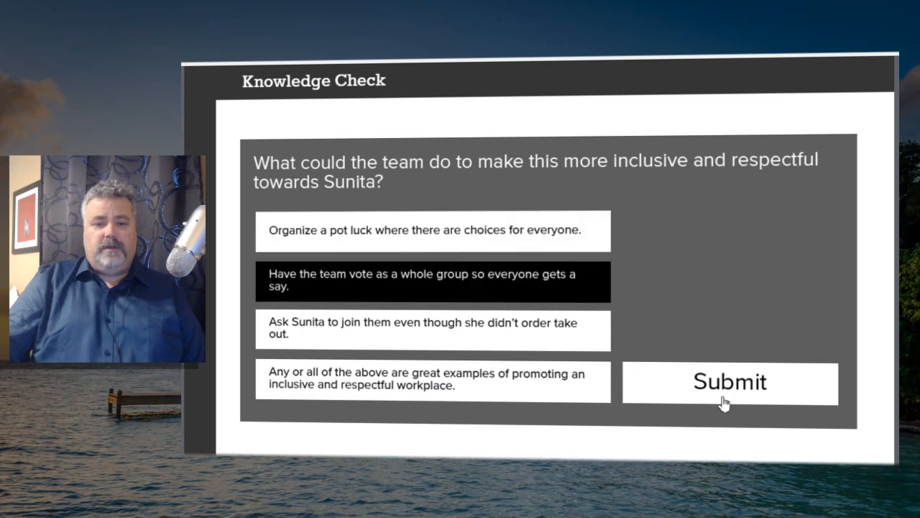
mouse_move(552, 316)
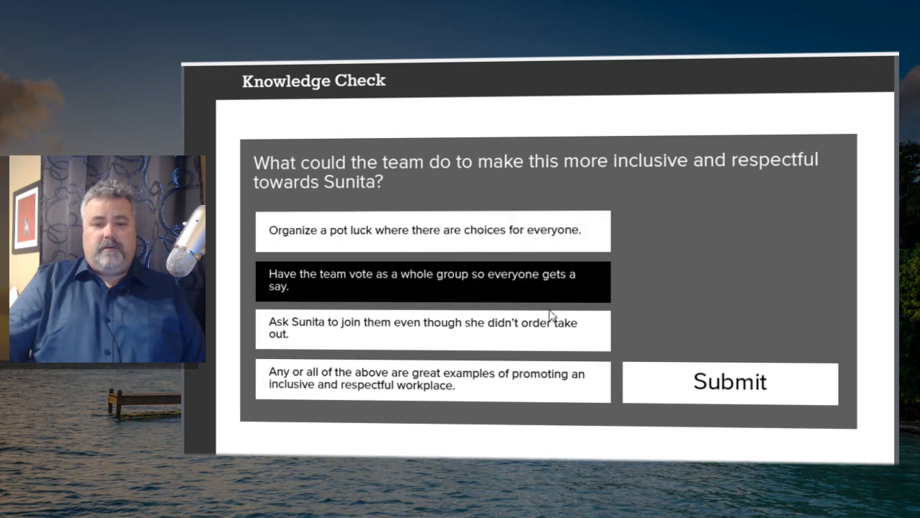
mouse_move(836, 272)
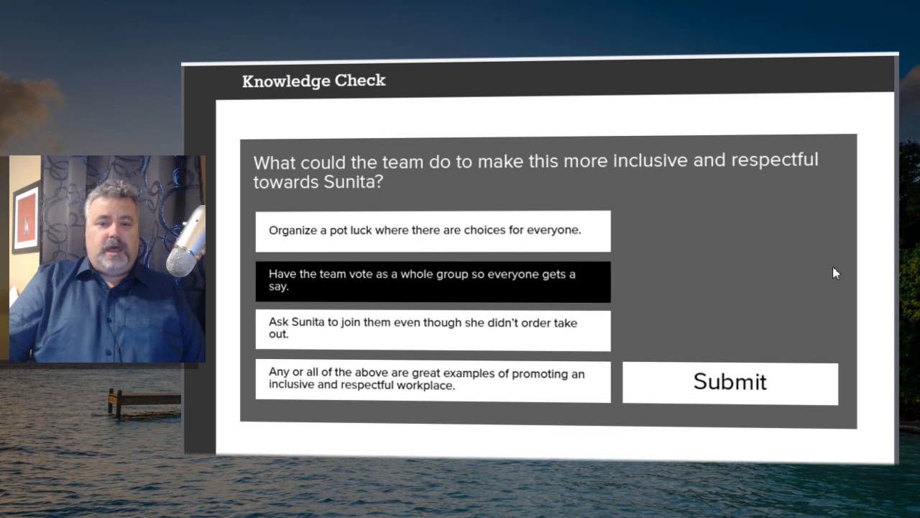
mouse_move(642, 220)
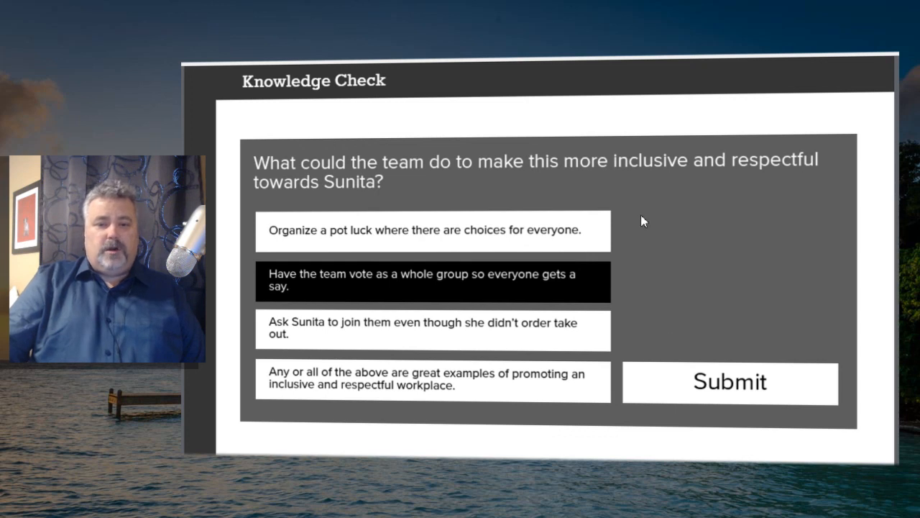
click(730, 382)
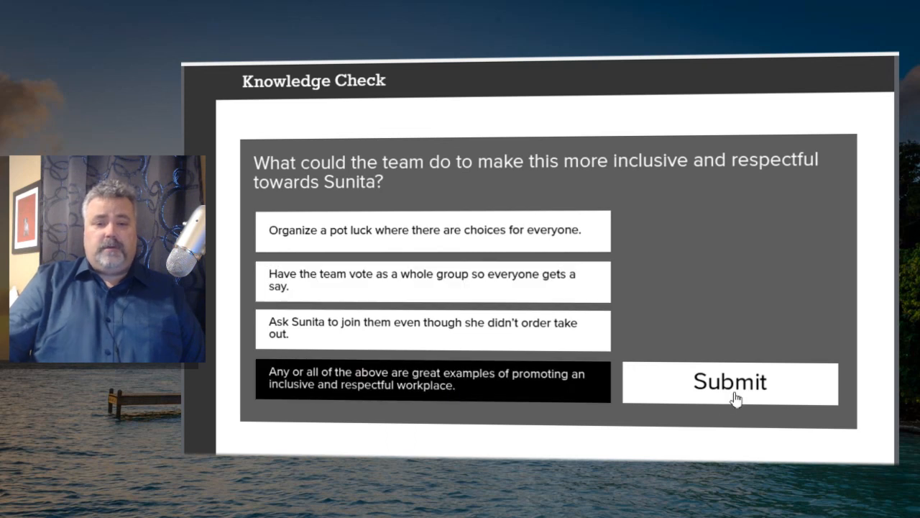
Submit all-of-the-above, continue past the green Correct caption, and return to Knowledge Check
click(729, 381)
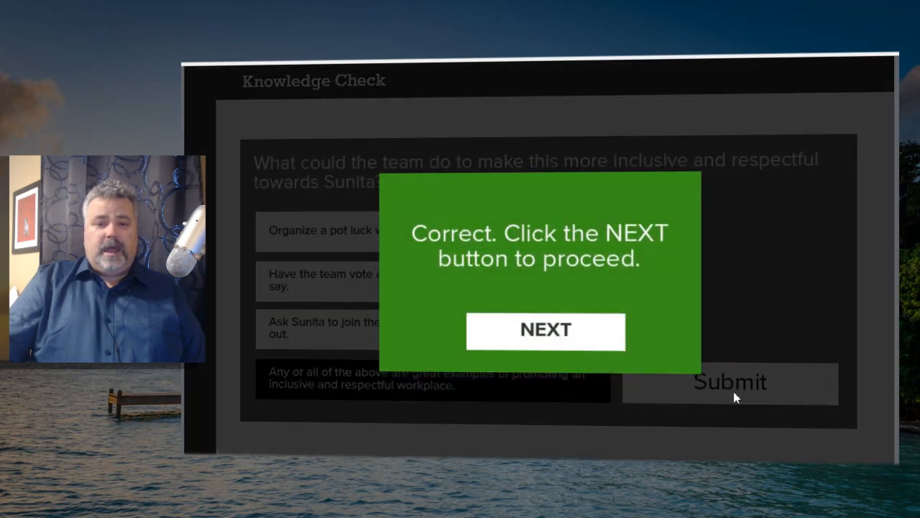
mouse_move(322, 347)
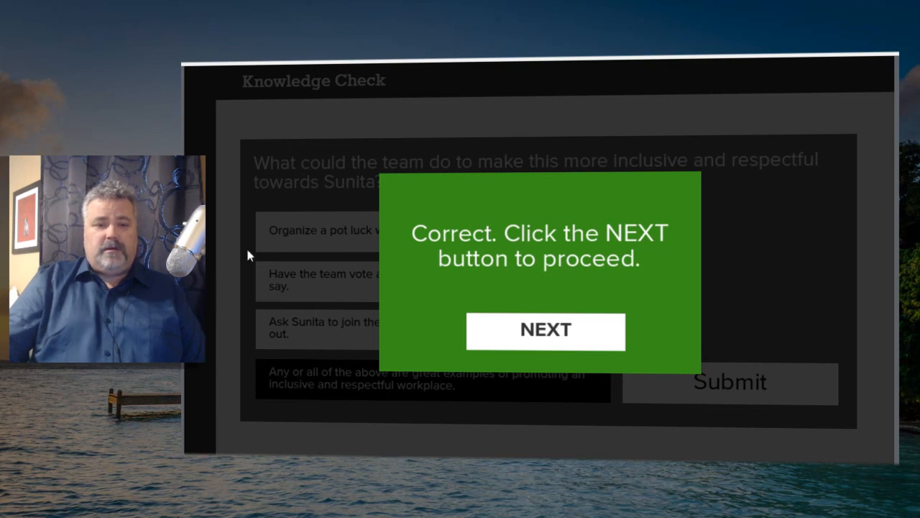
mouse_move(435, 246)
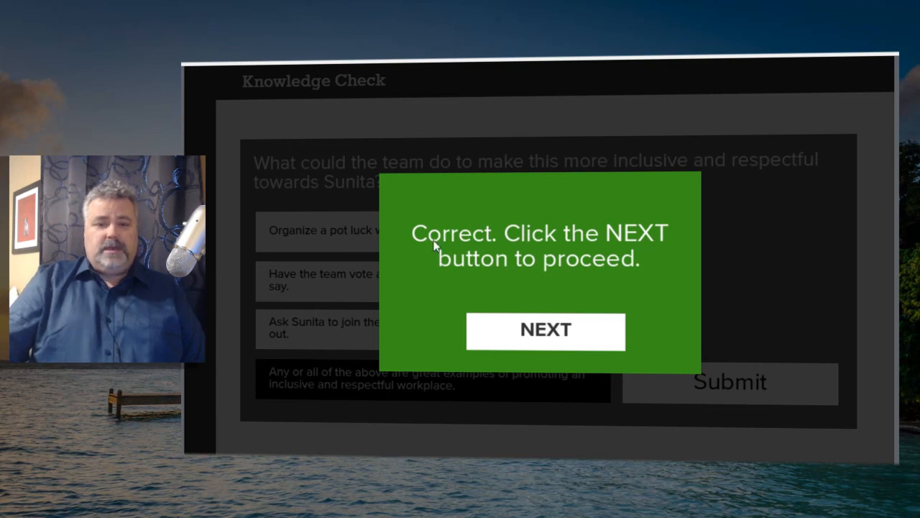
click(545, 330)
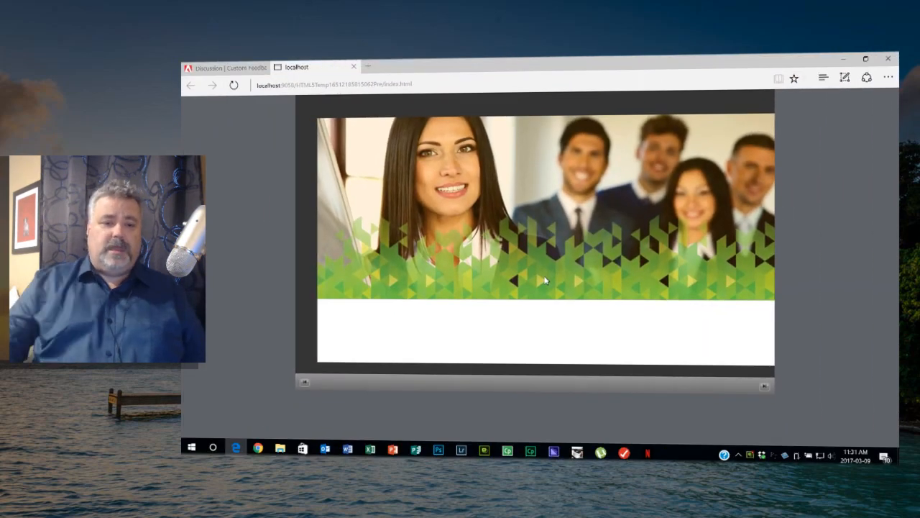
mouse_move(358, 319)
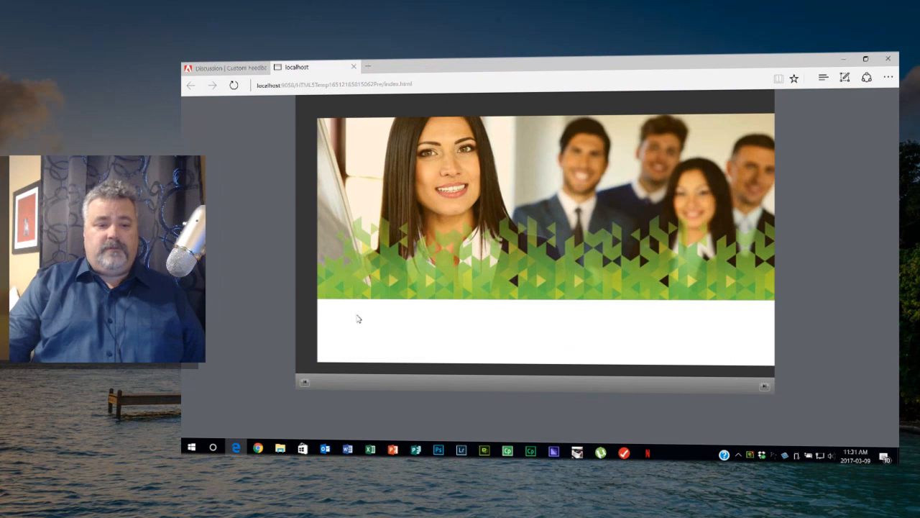
click(304, 384)
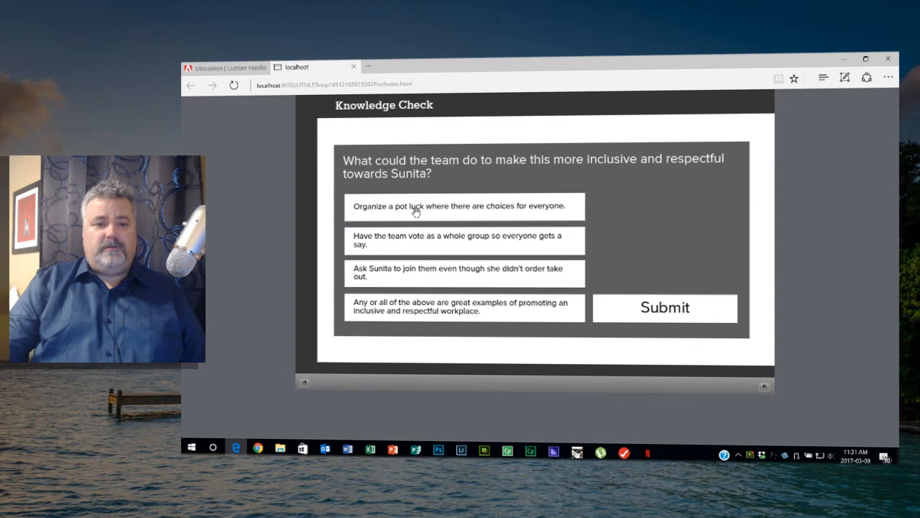
mouse_move(301, 145)
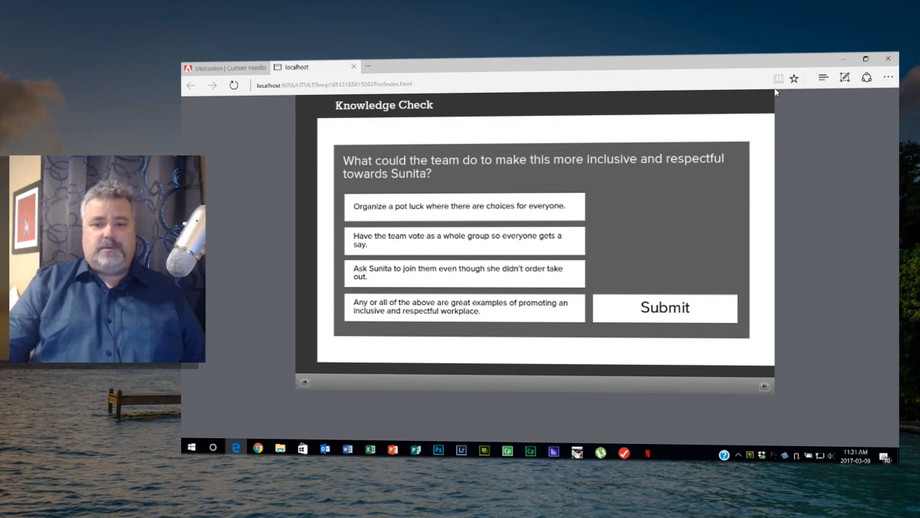
mouse_move(314, 104)
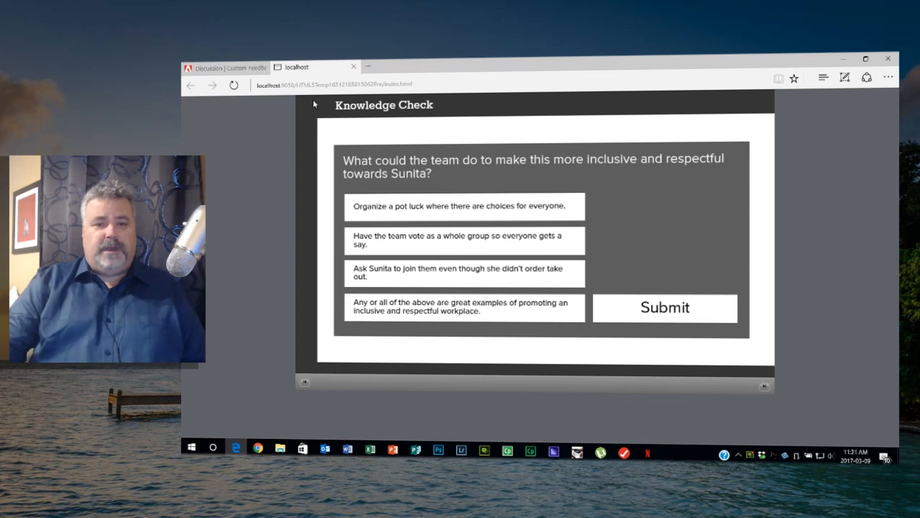